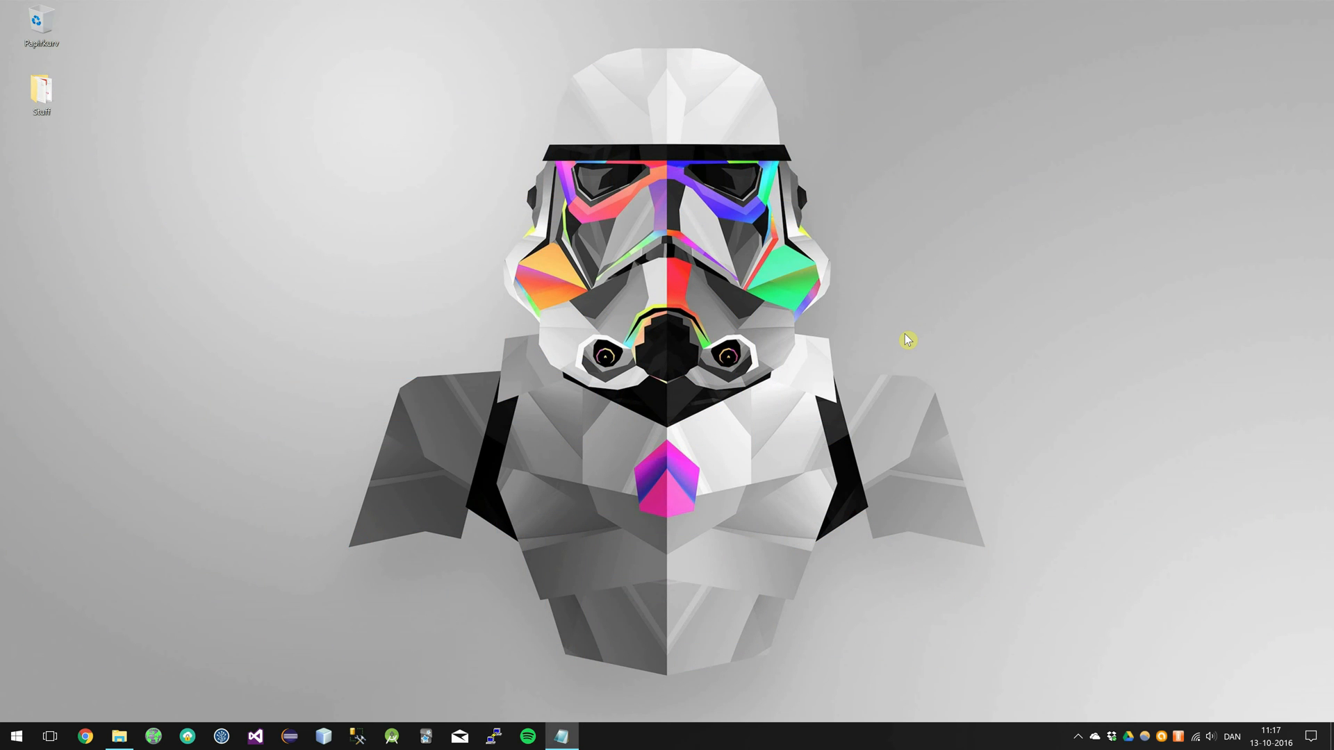
mouse_move(551, 474)
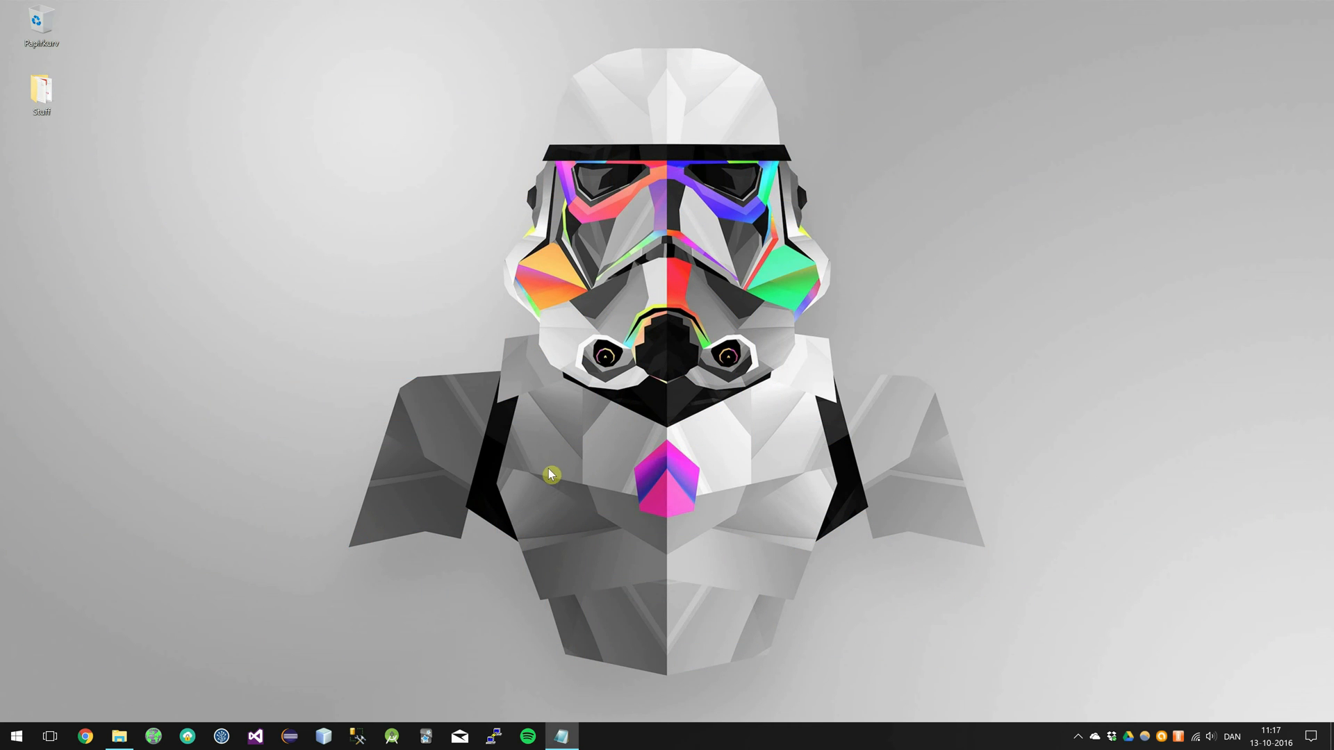
mouse_move(567, 453)
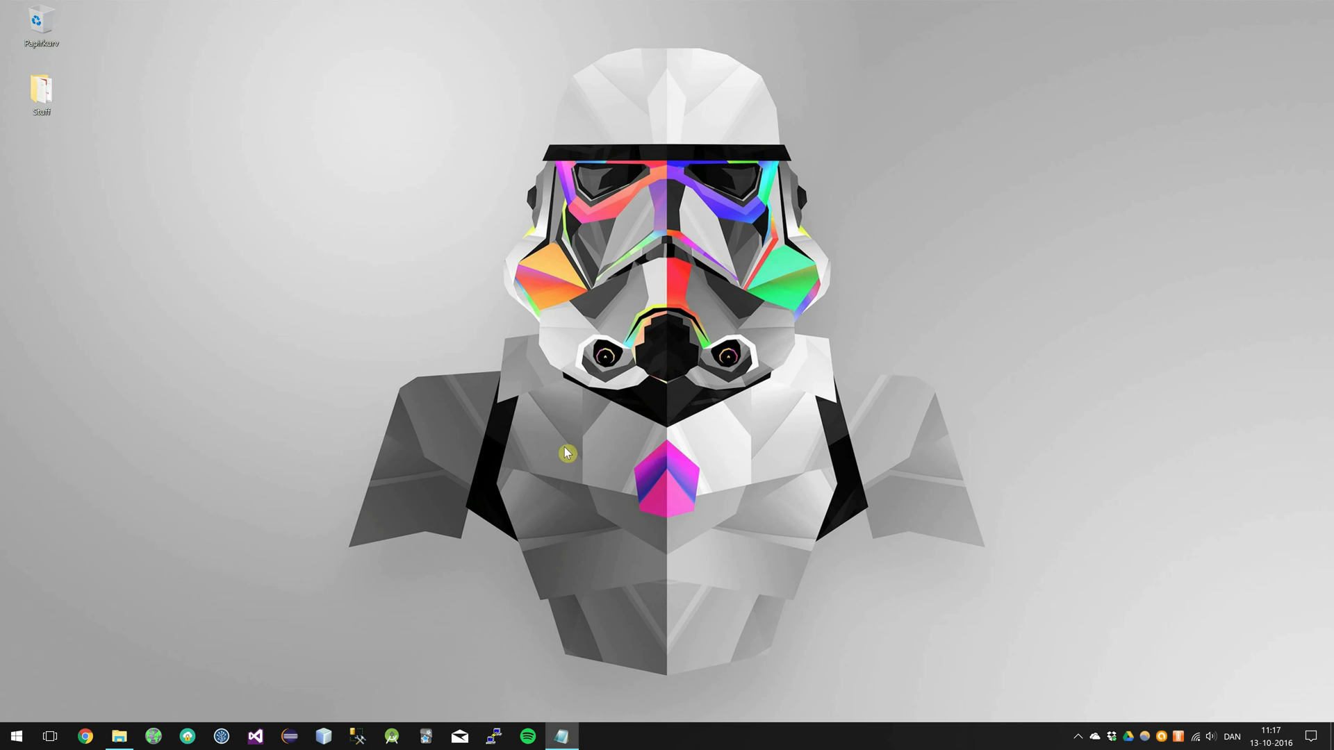
mouse_move(255, 706)
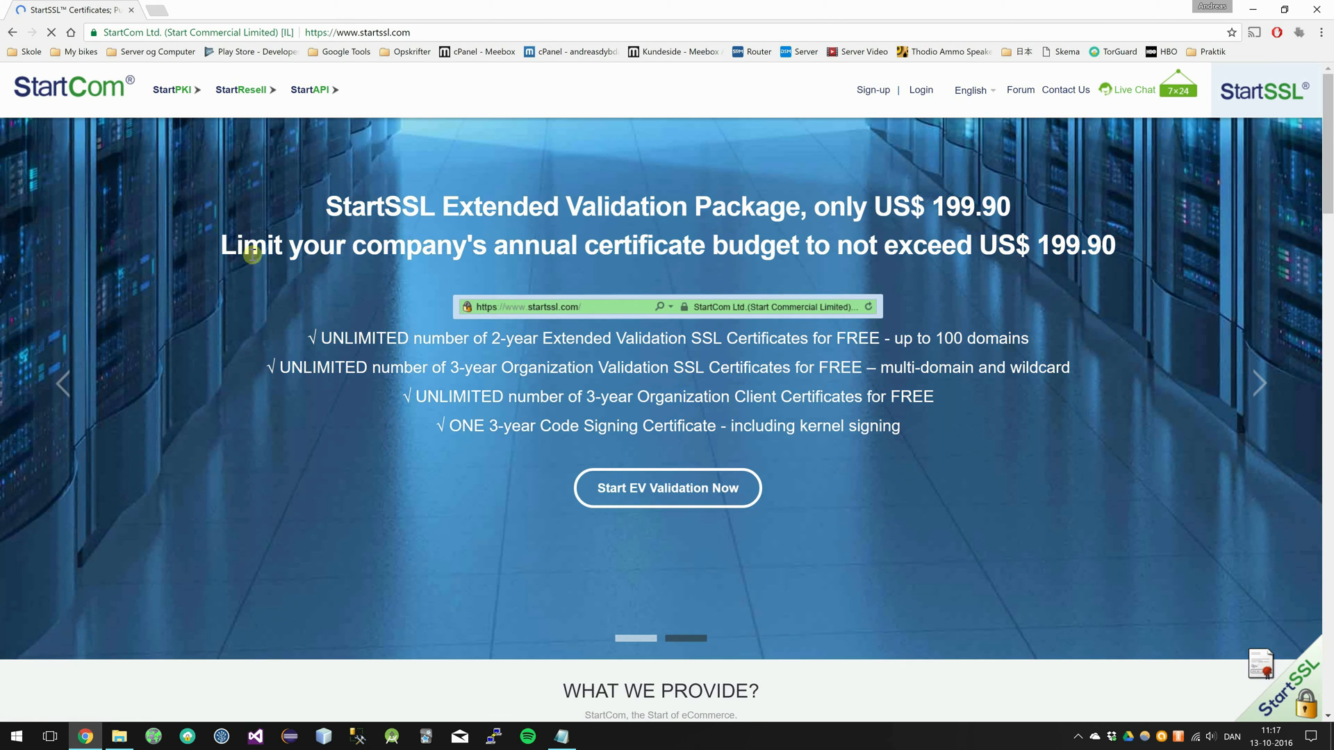
mouse_move(598, 398)
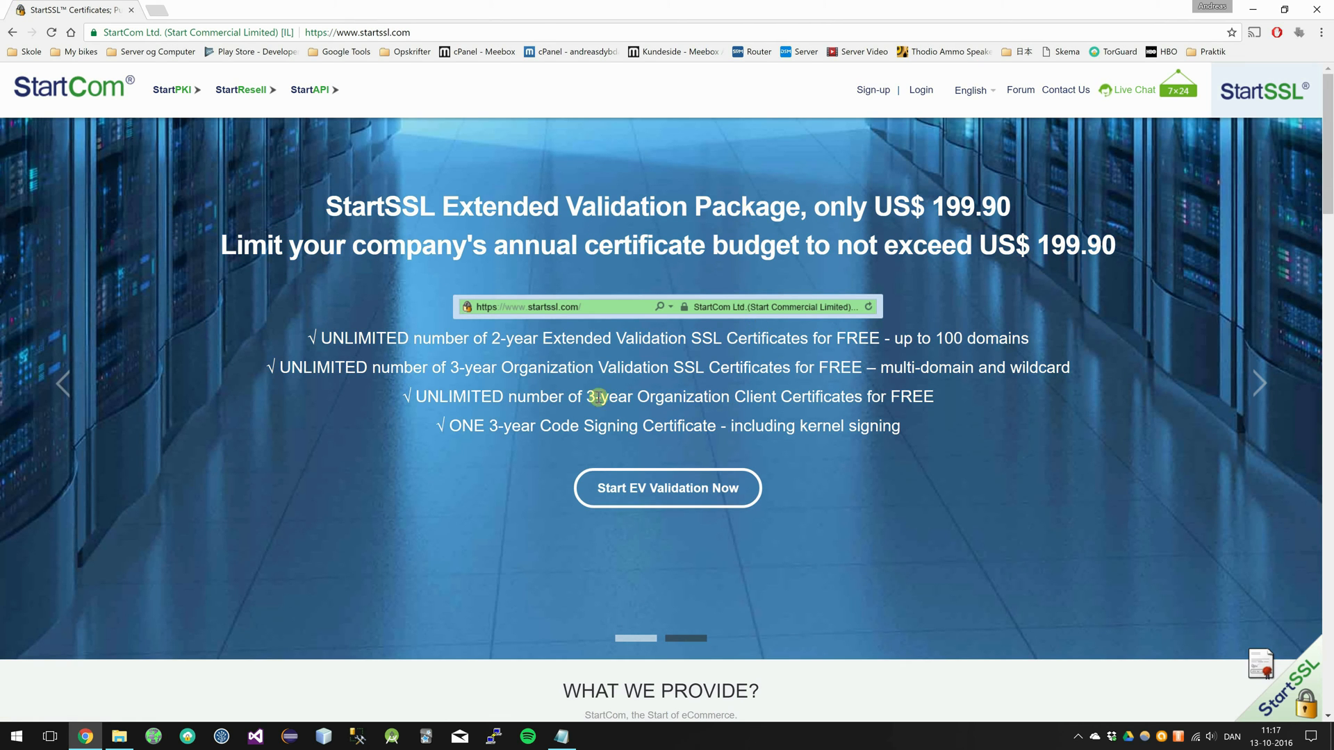
mouse_move(520, 253)
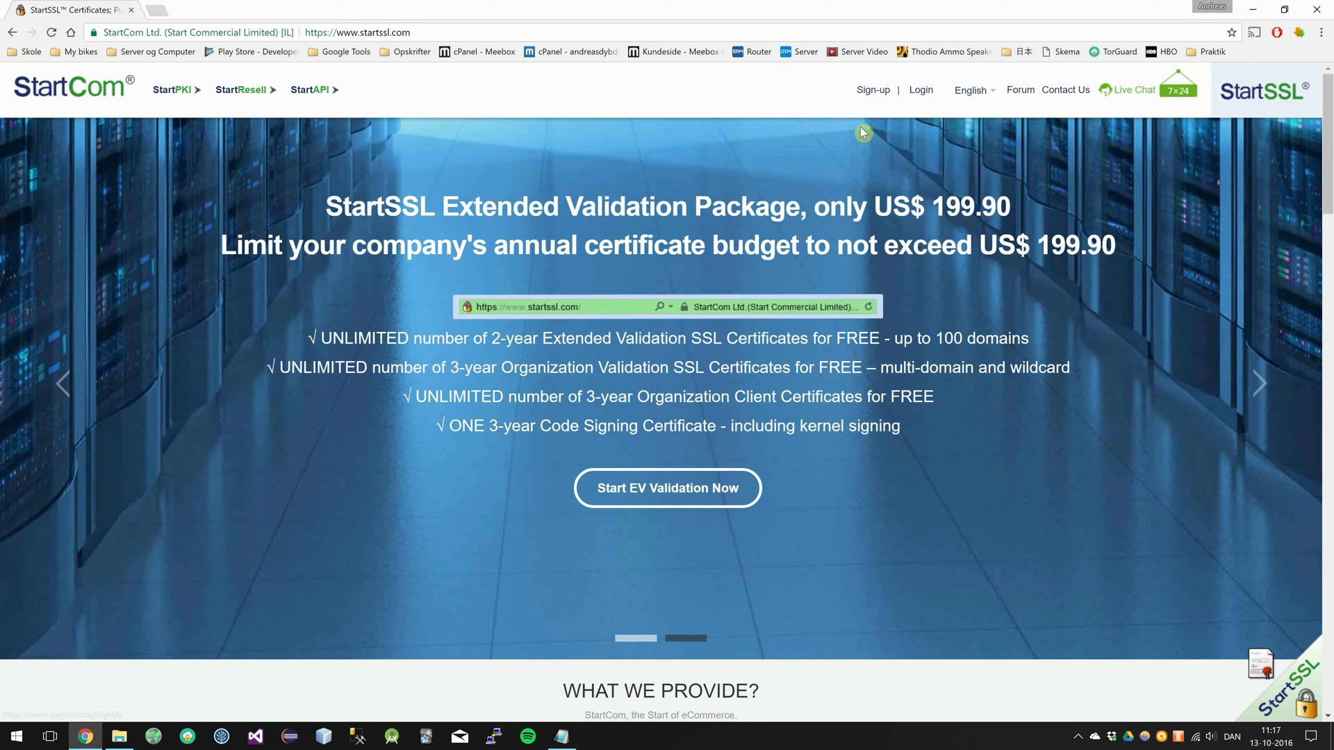
mouse_move(920, 89)
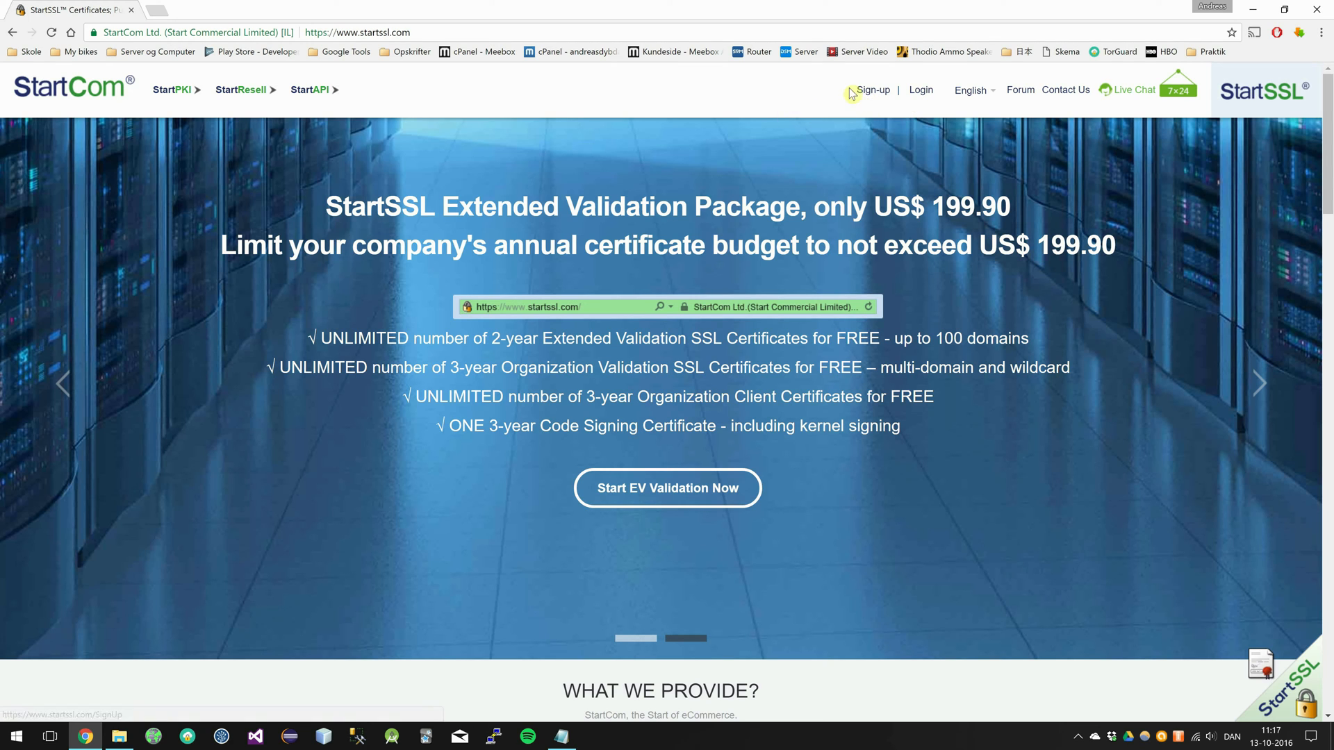
Sign in to the StartSSL account via Login in the header to reach the Control Panel.
left_click(872, 89)
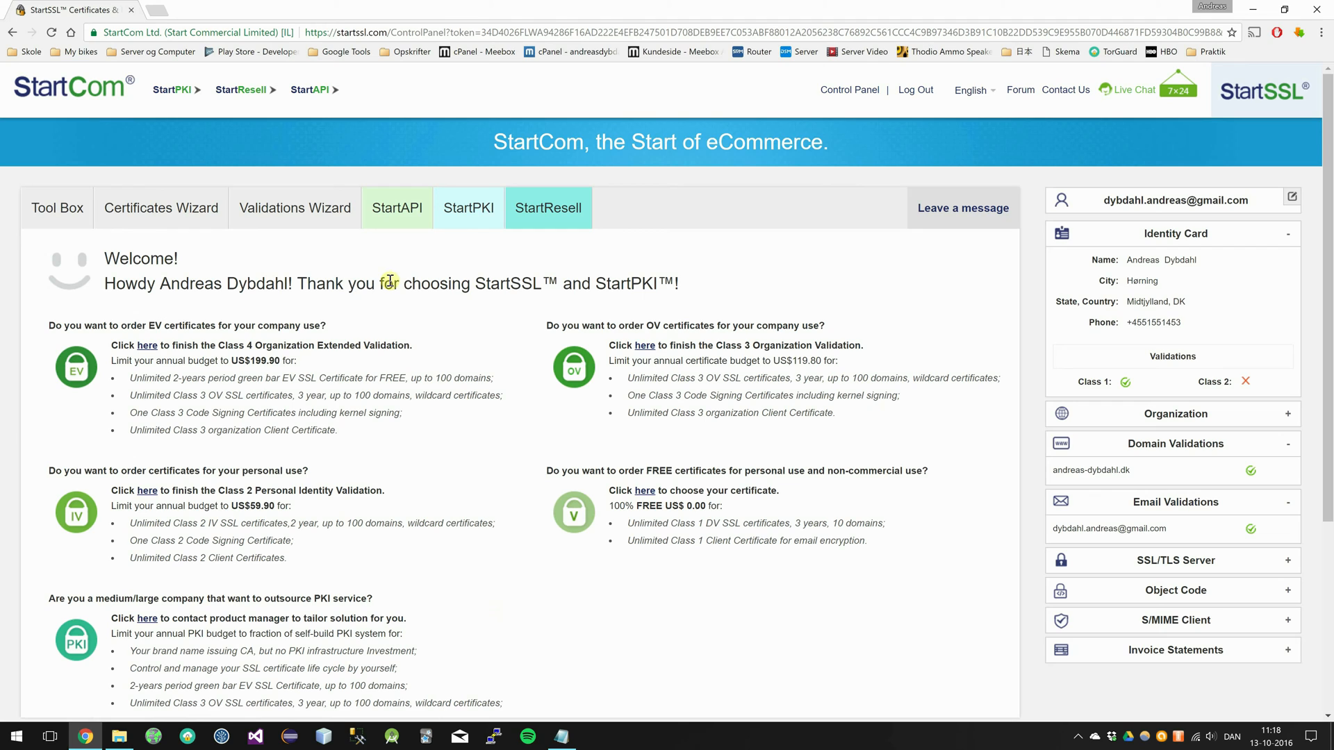
mouse_move(341, 284)
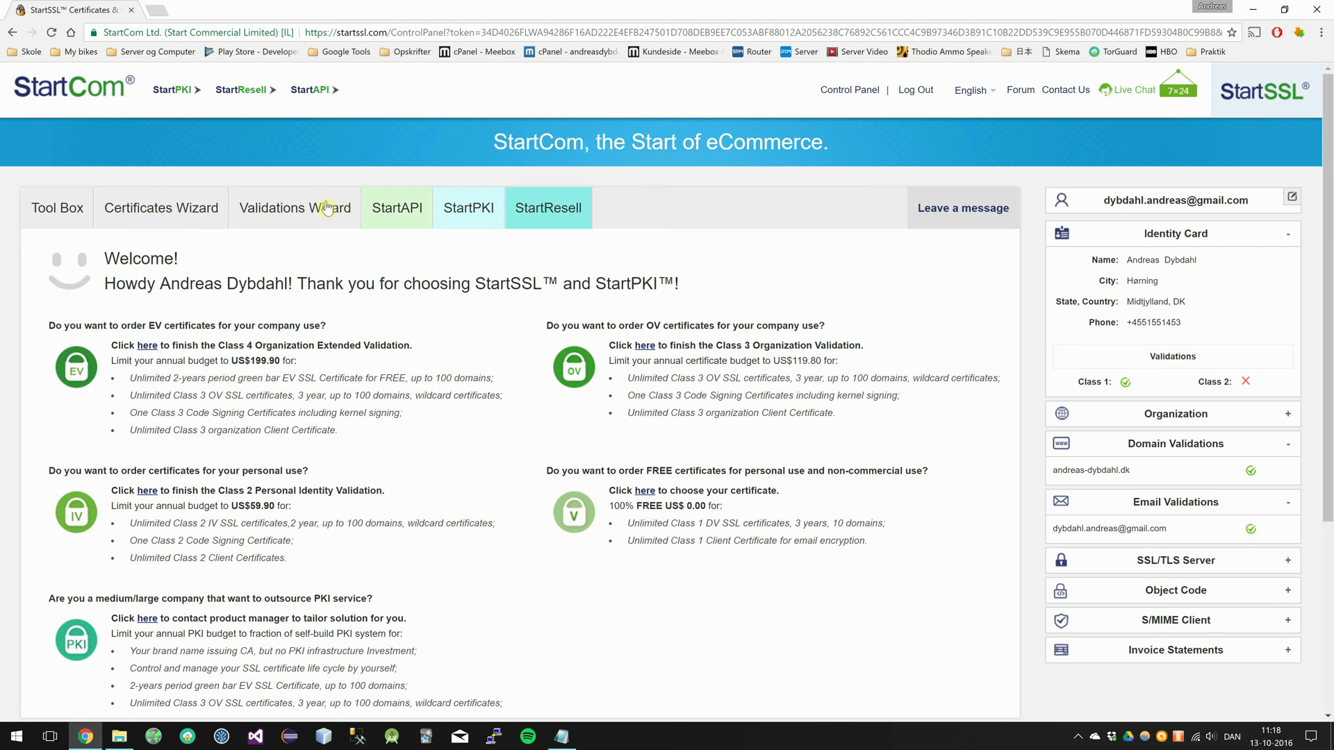
mouse_move(602, 433)
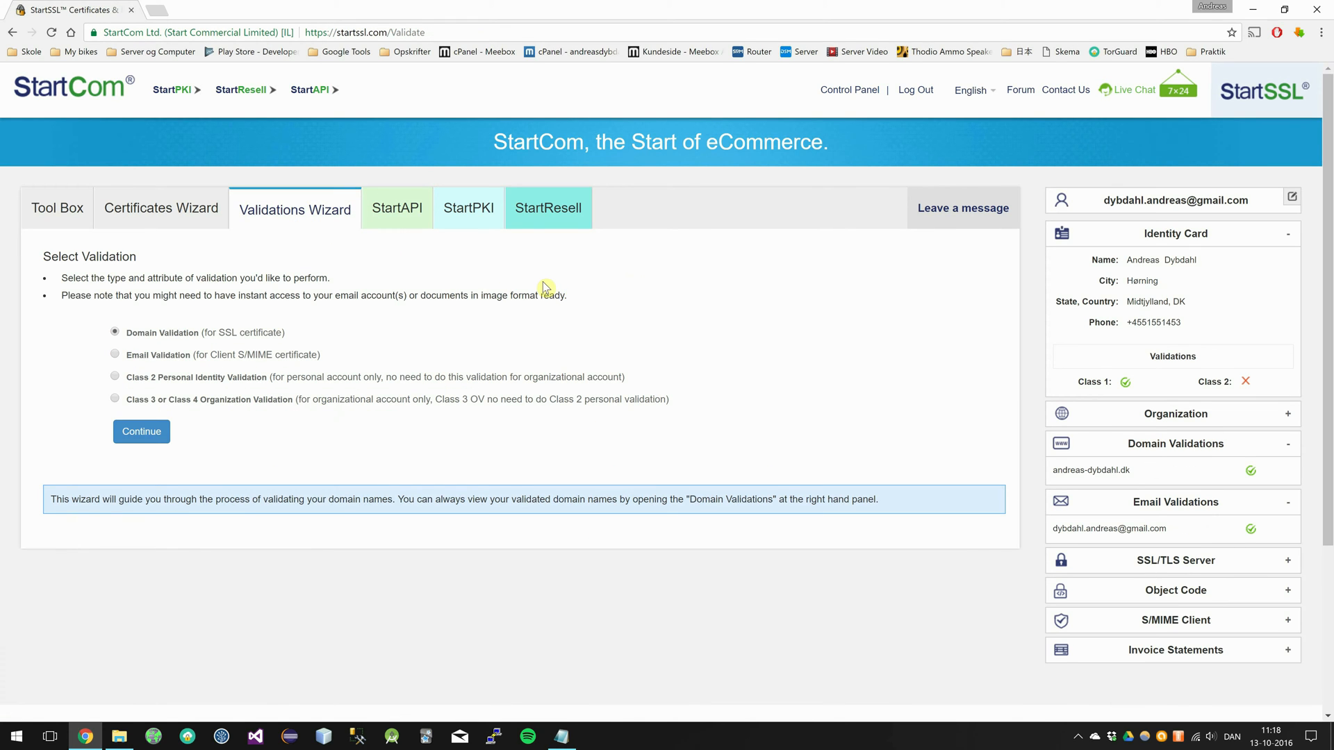
mouse_move(178, 220)
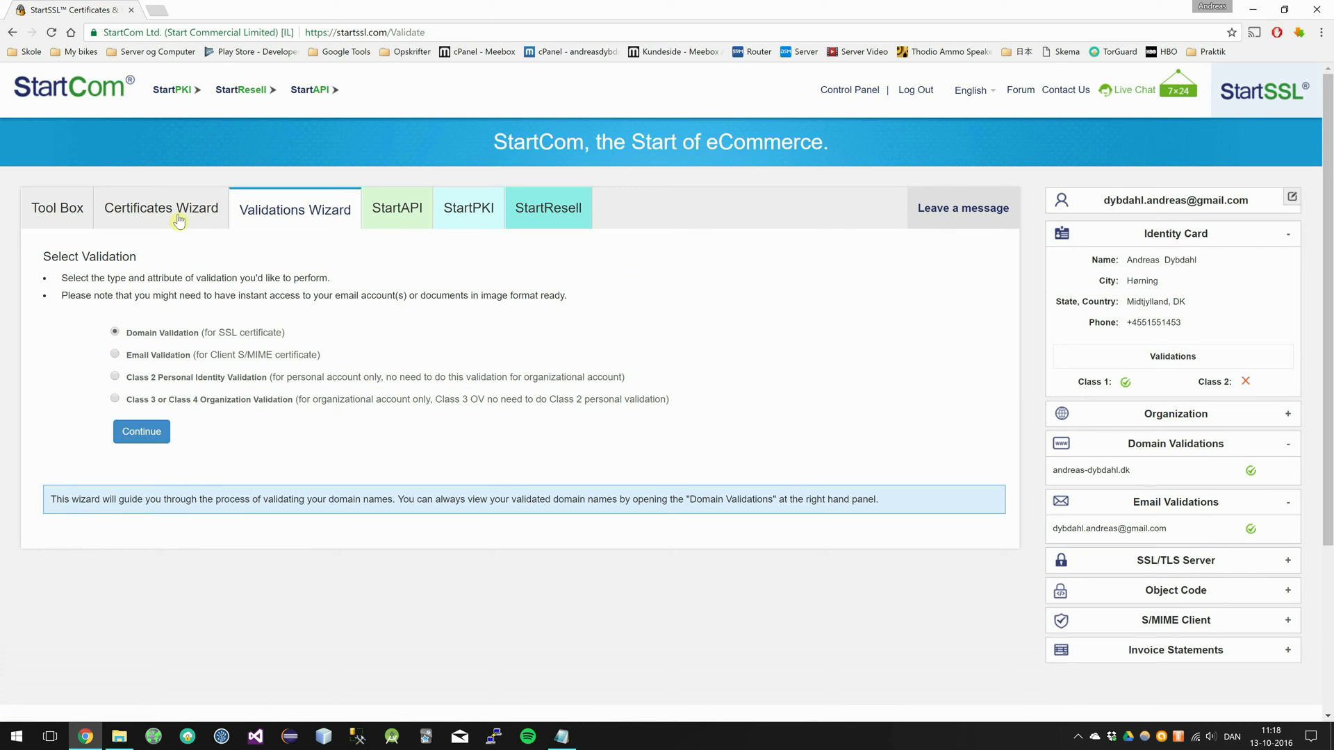
mouse_move(211, 224)
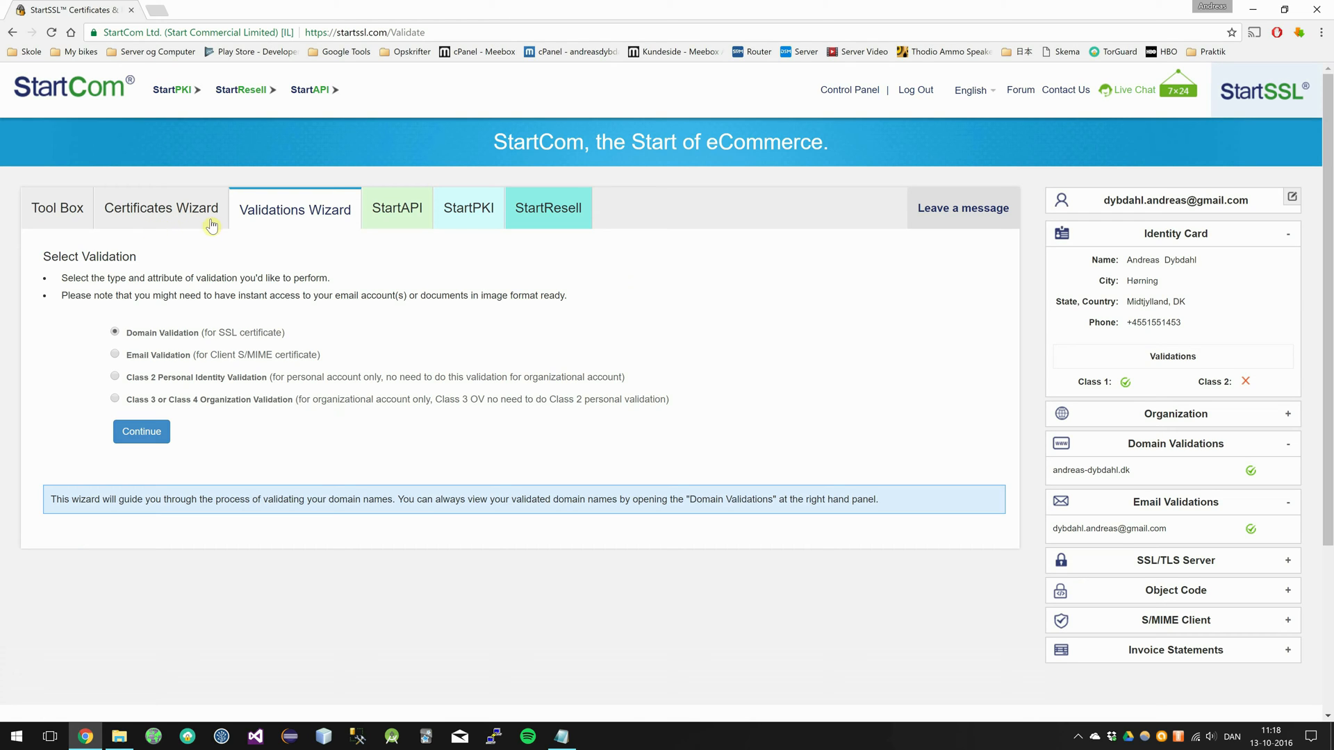
mouse_move(168, 402)
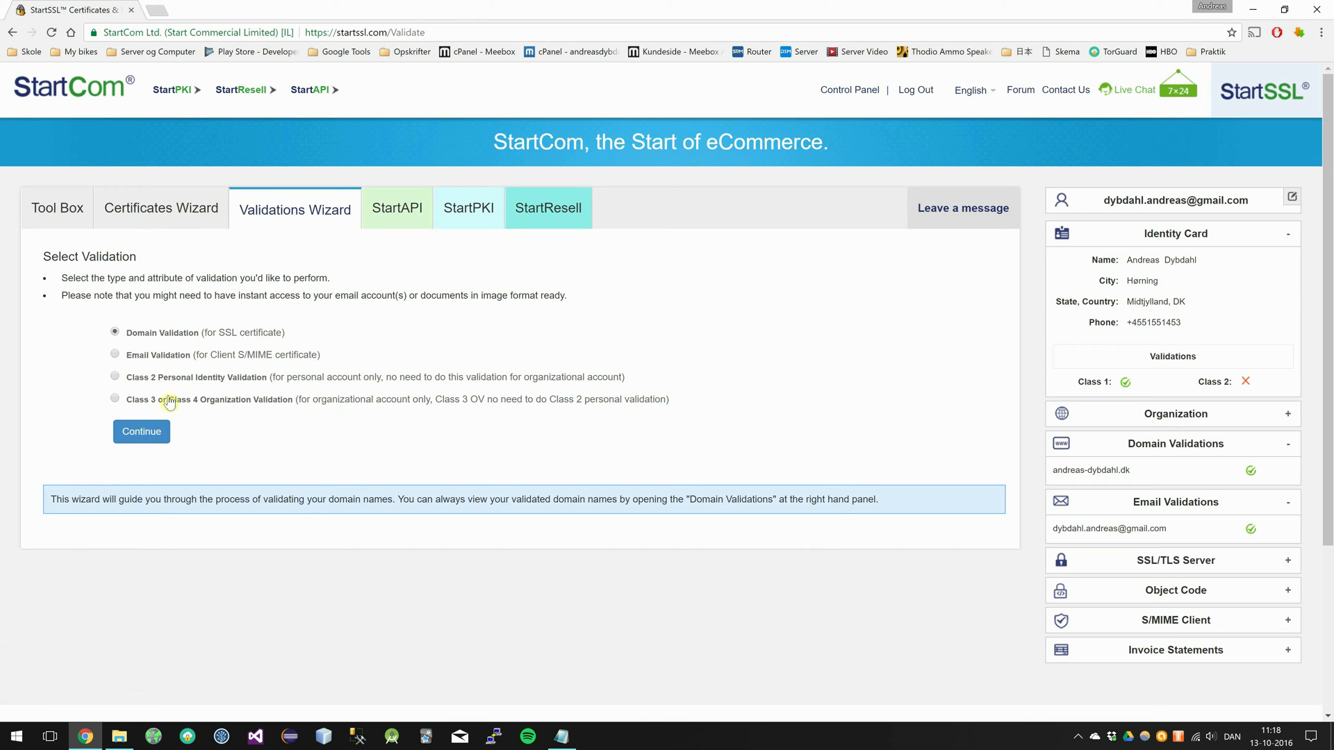
mouse_move(167, 339)
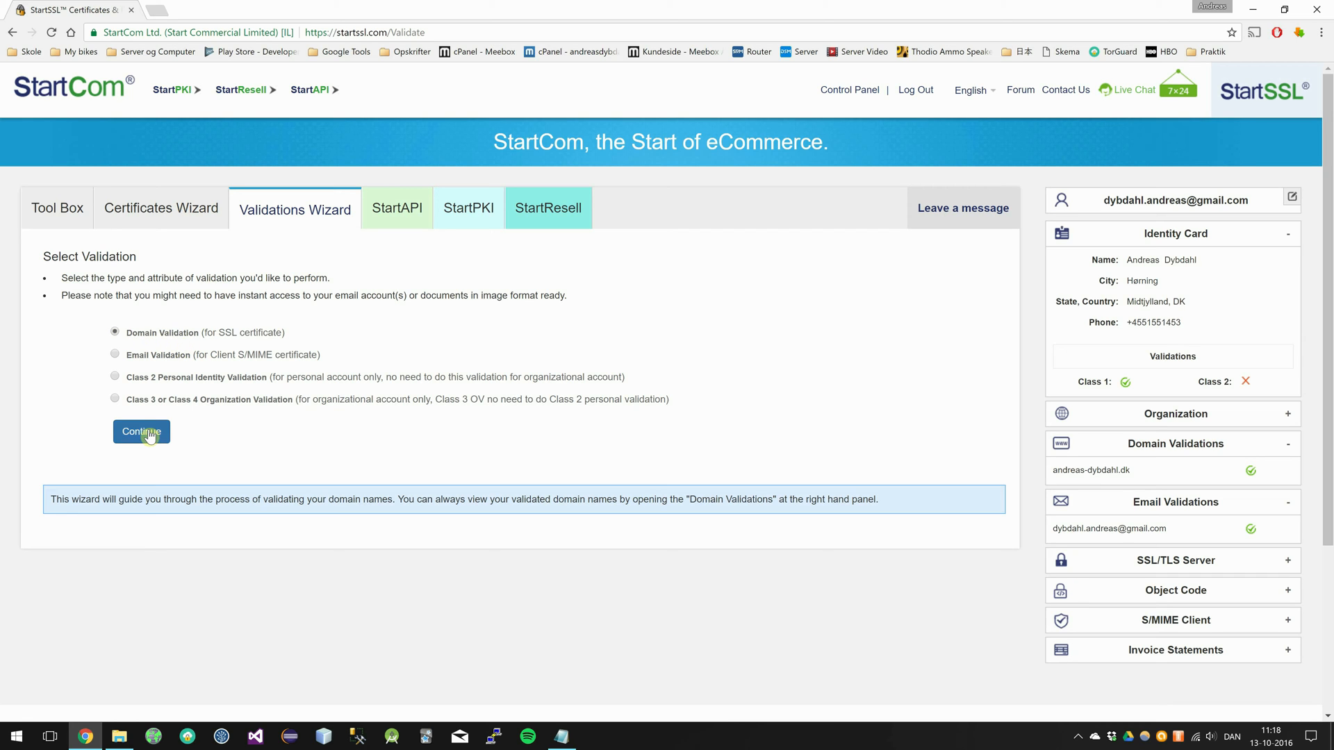
left_click(141, 431)
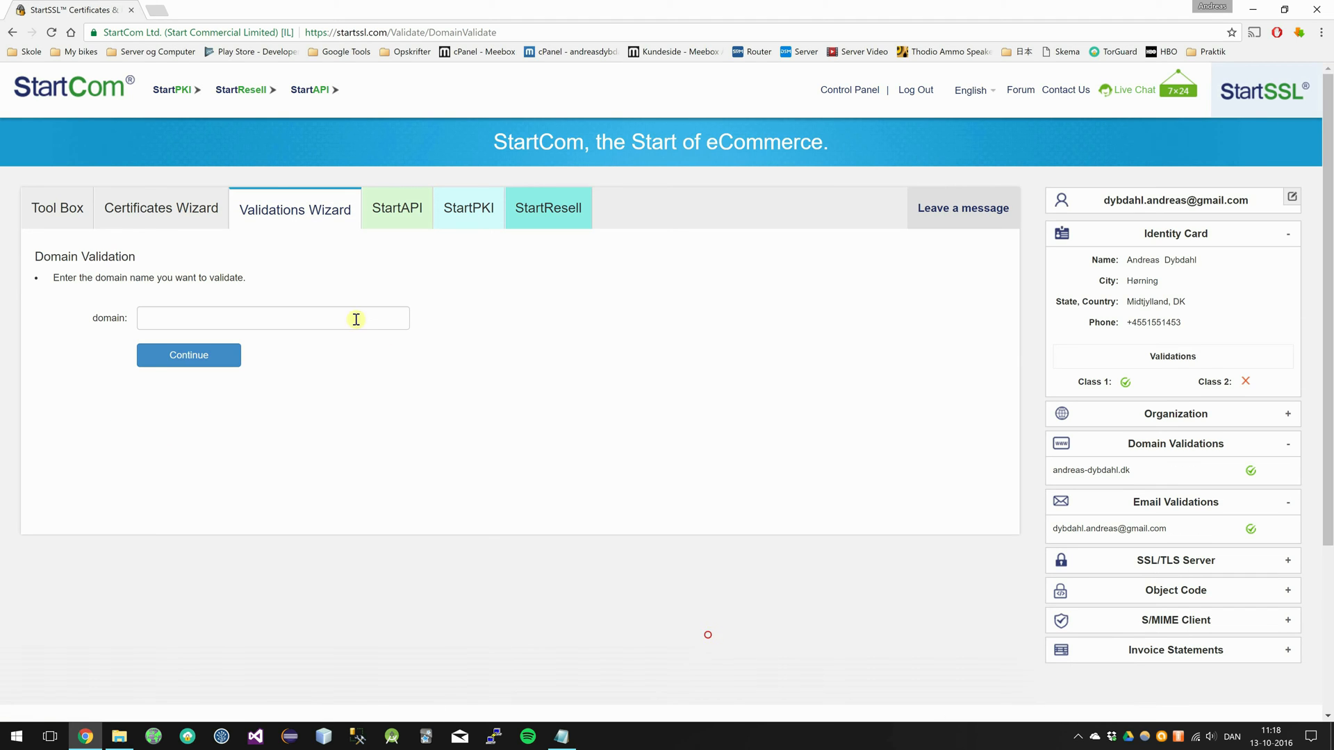
type("andreasdybdkahk")
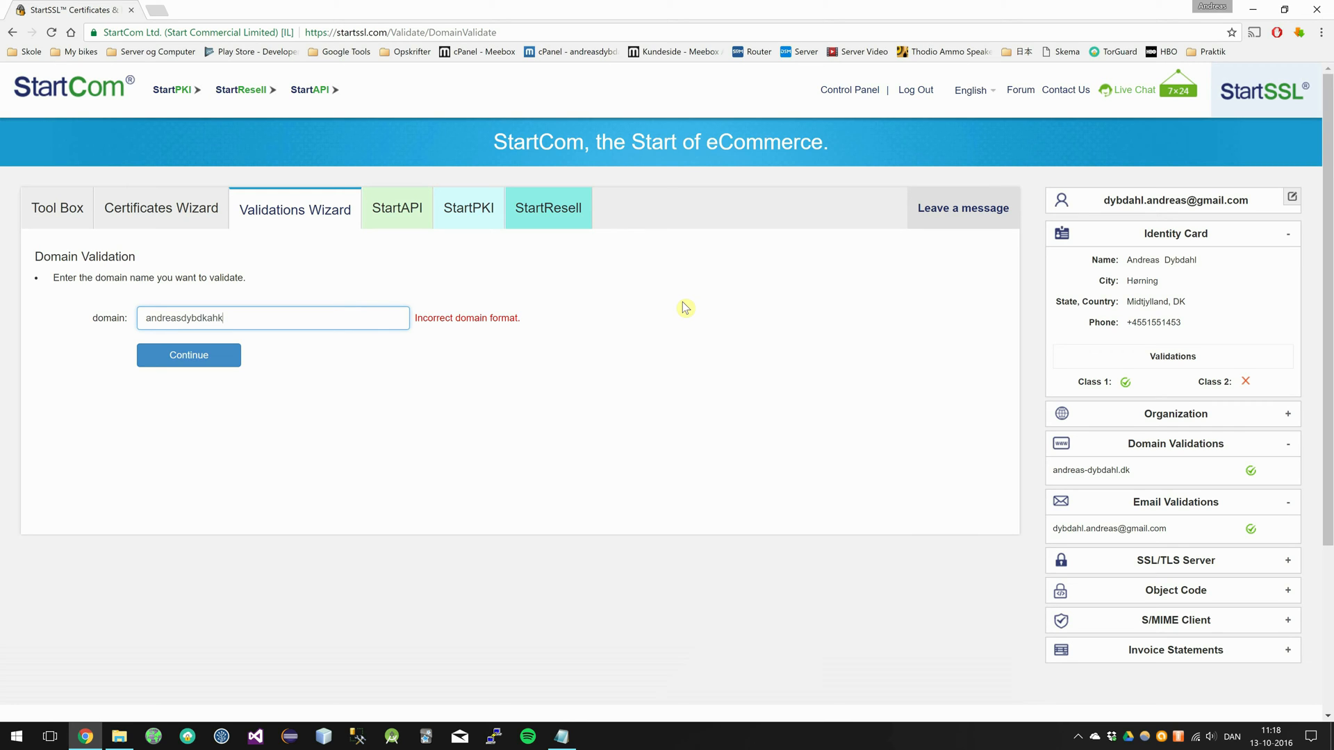
key("Backspace")
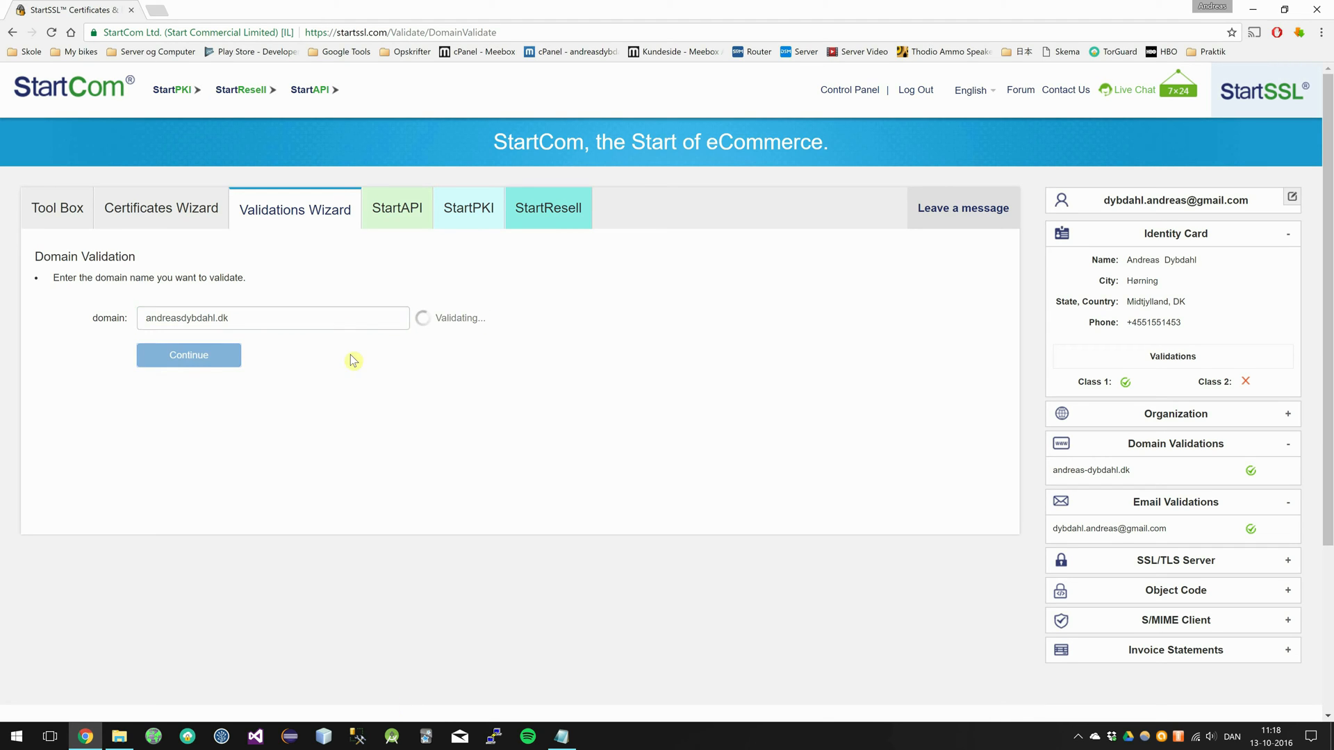
left_click(188, 354)
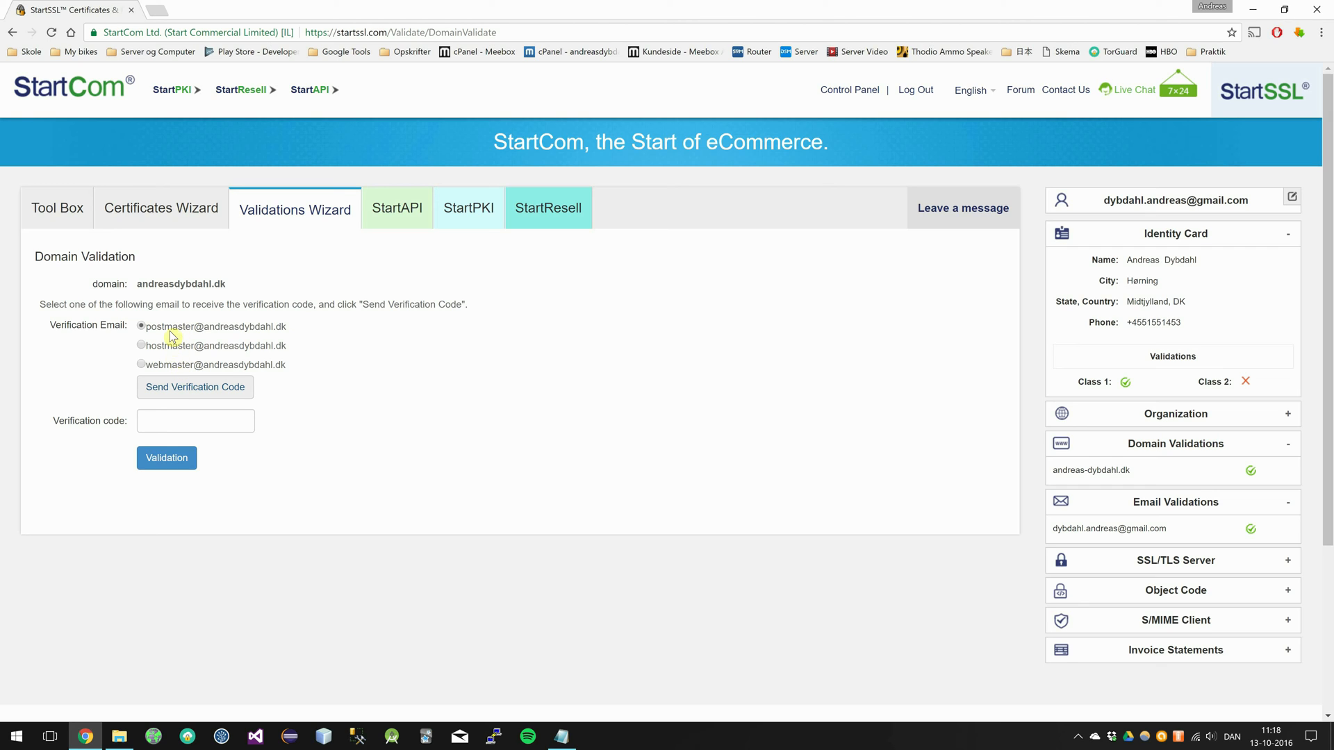
mouse_move(236, 326)
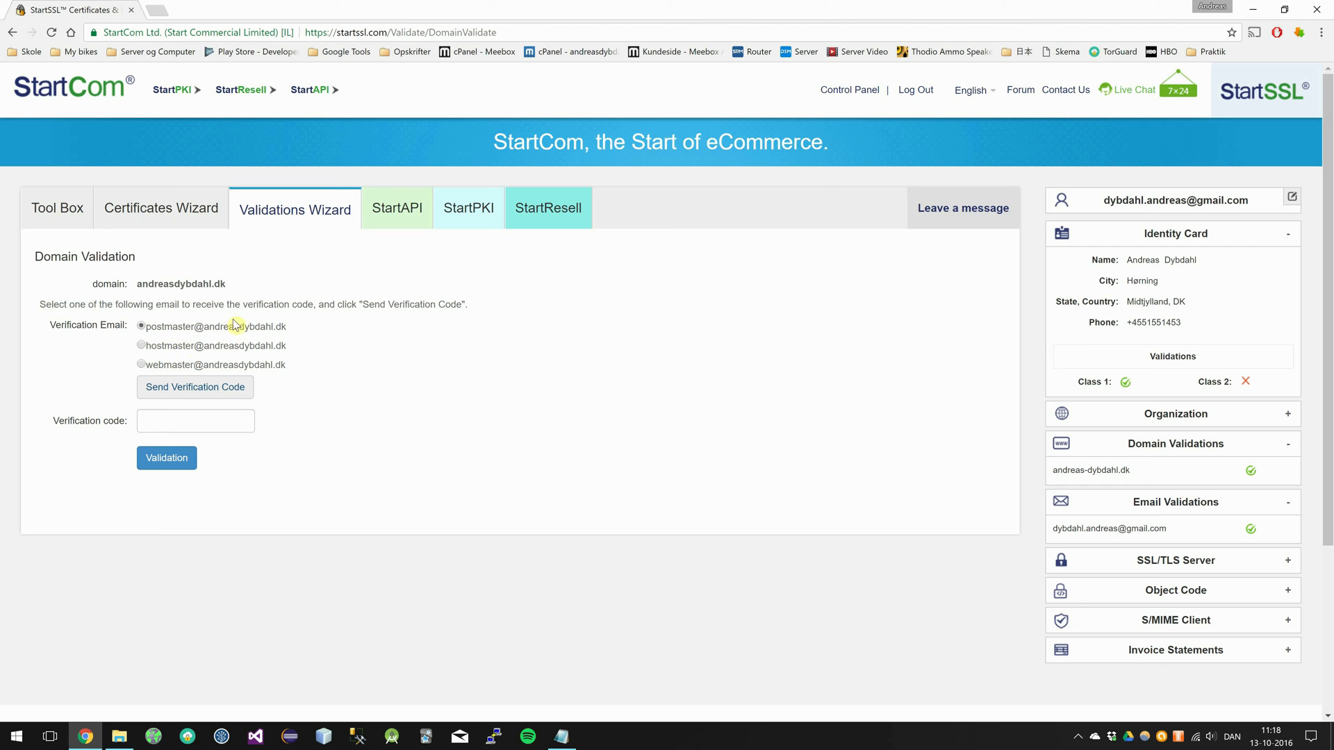
mouse_move(175, 345)
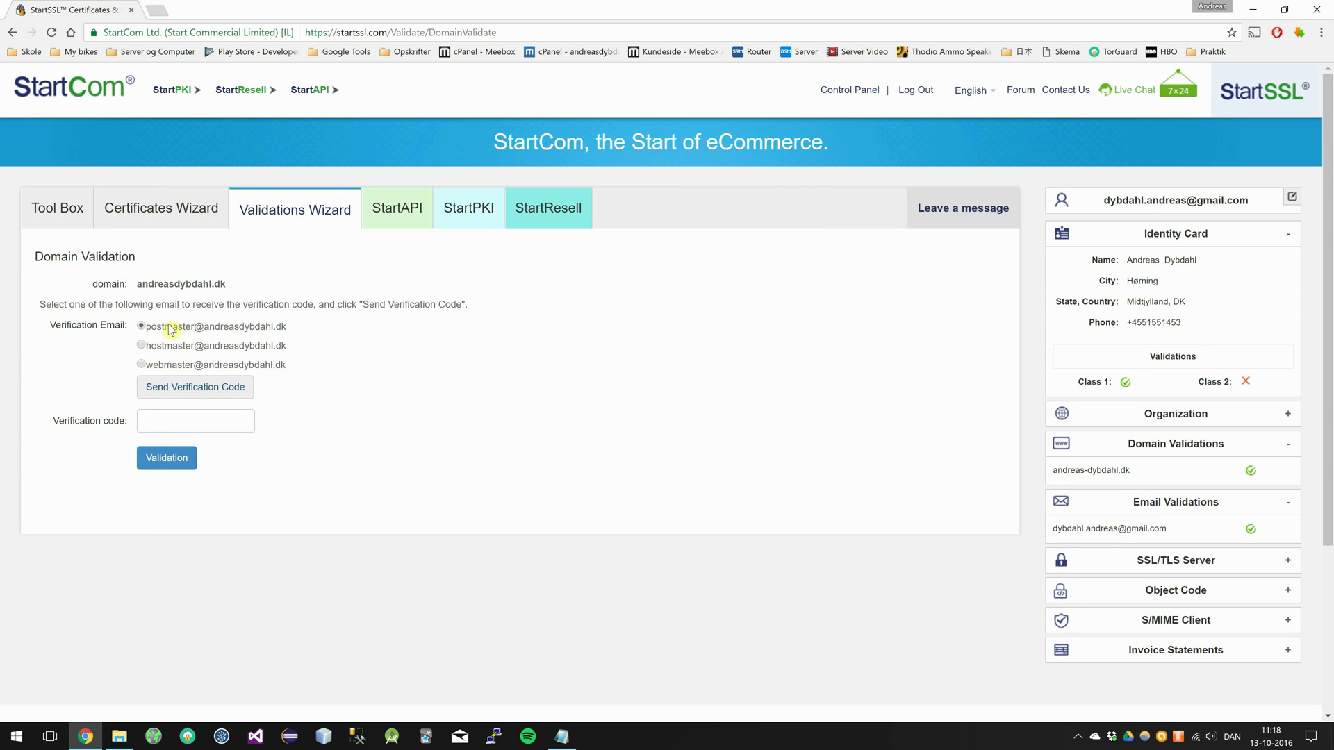
mouse_move(259, 357)
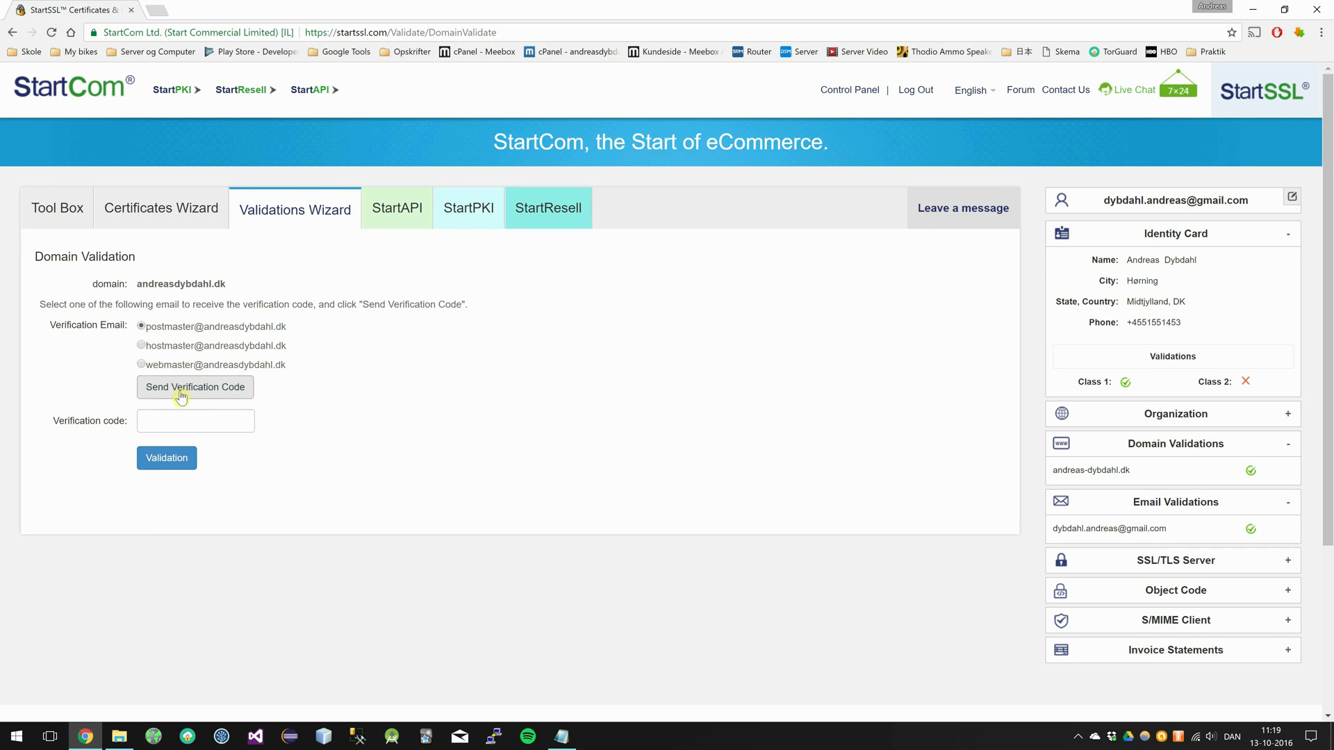
left_click(195, 388)
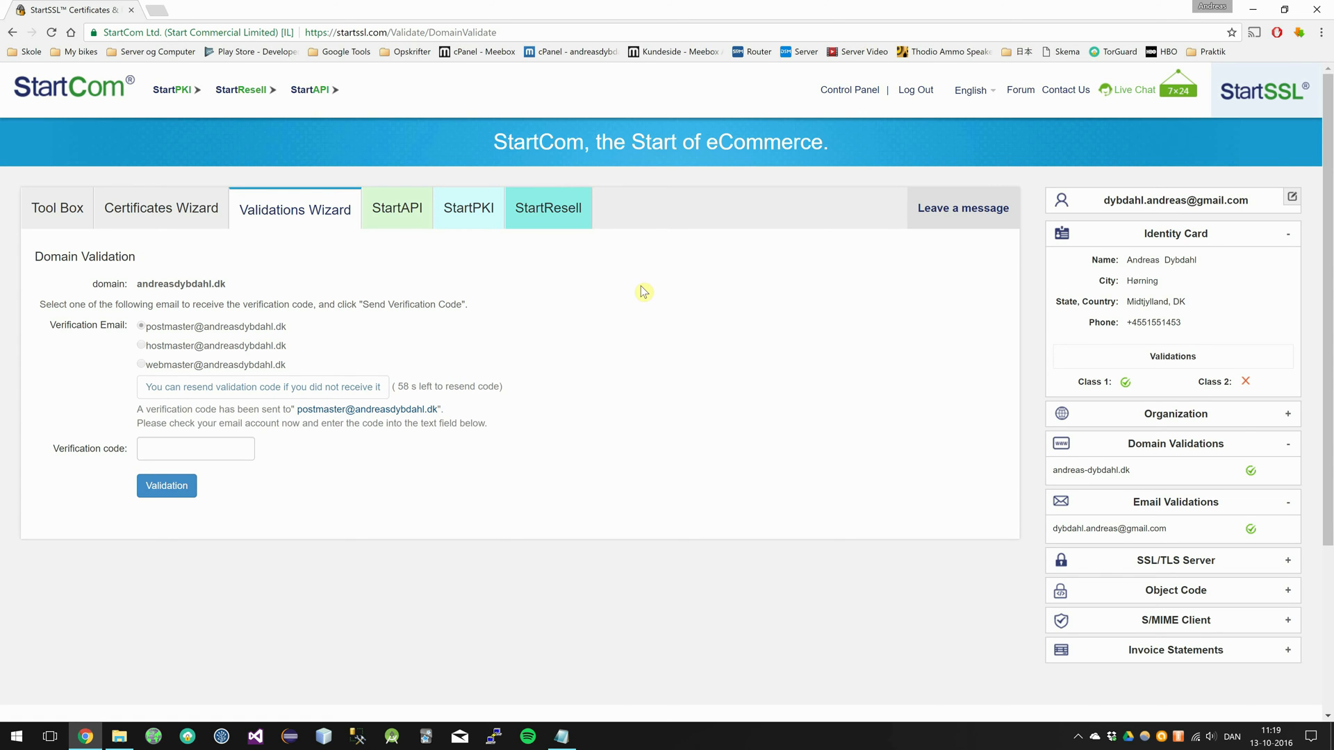
left_click(204, 10)
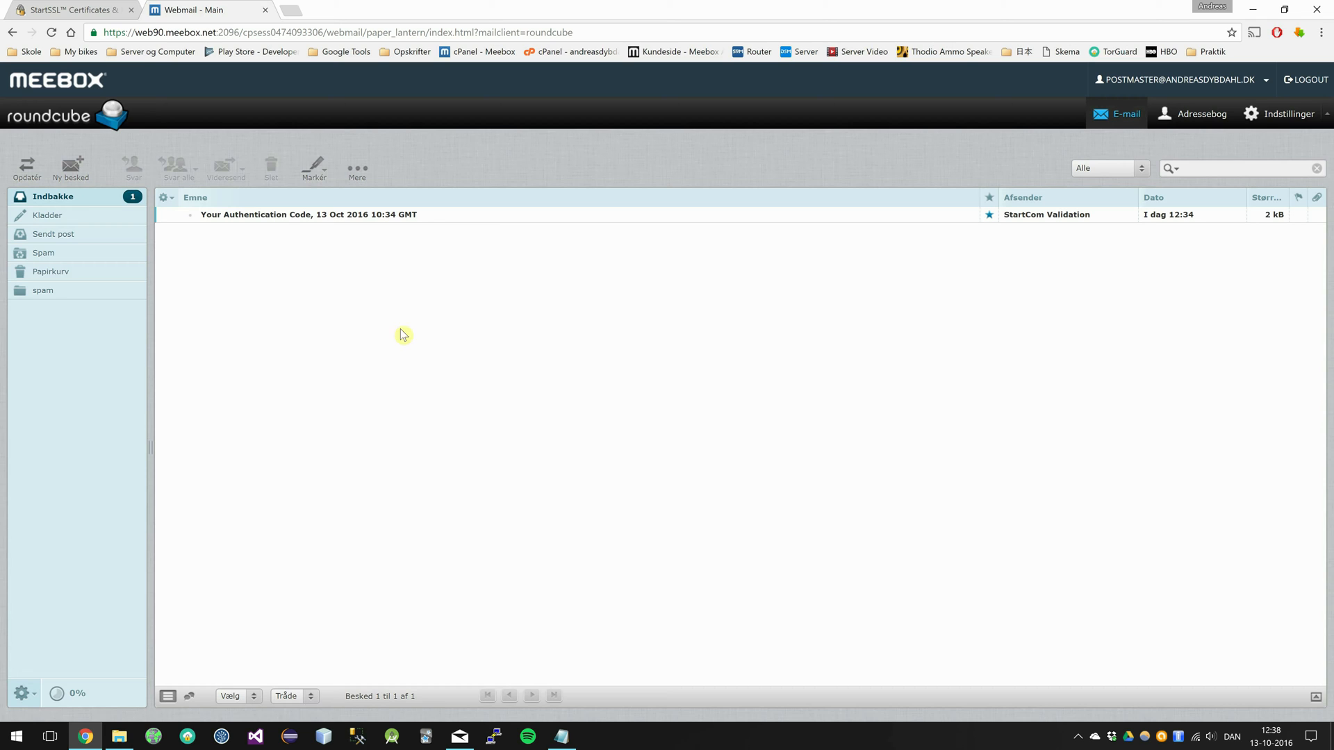
Read the 'Your Authentication Code' message from StartCom Validation in the Roundcube inbox.
left_click(308, 214)
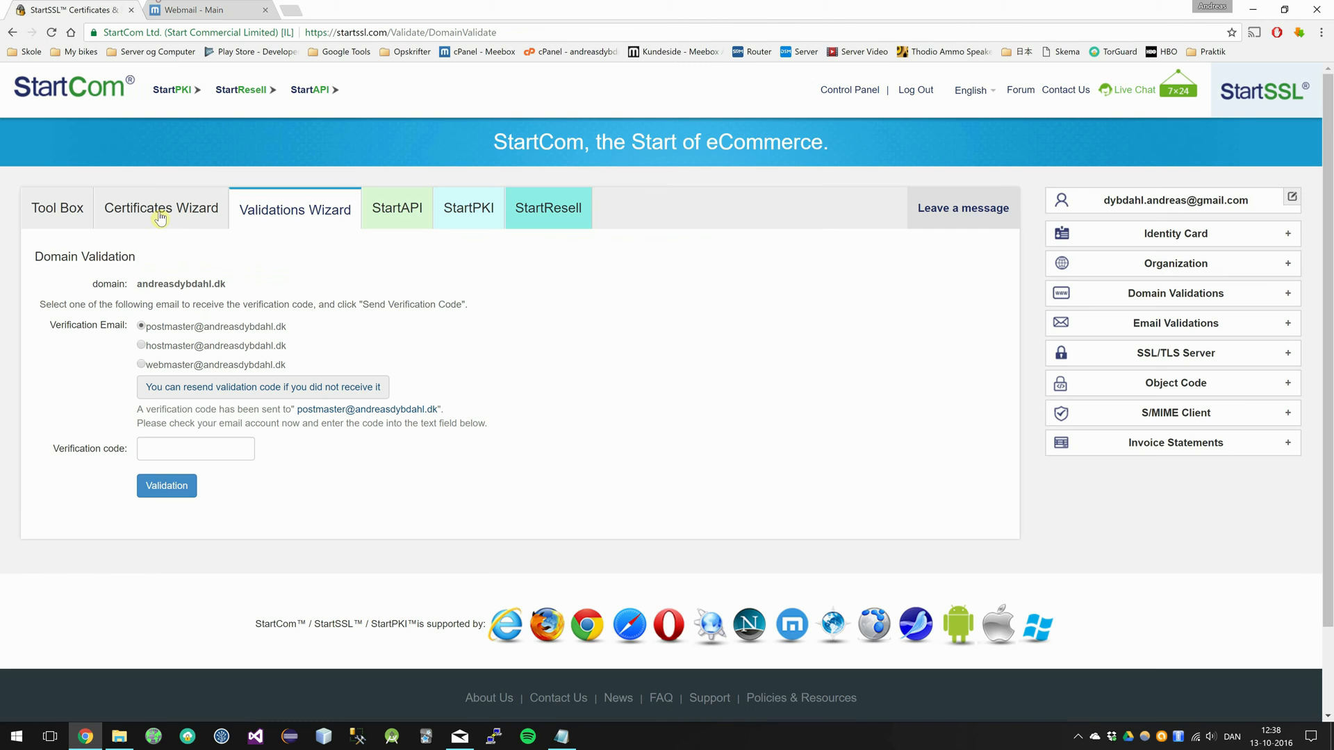
left_click(195, 449)
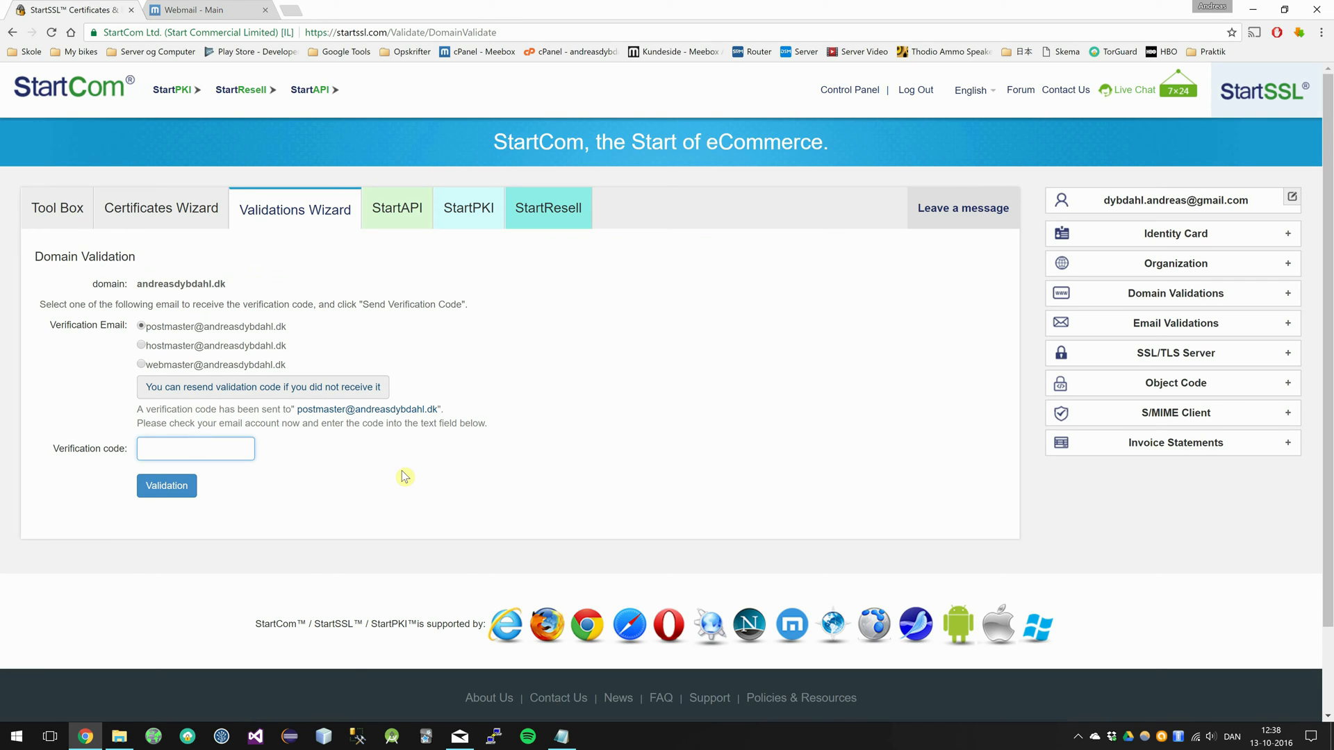
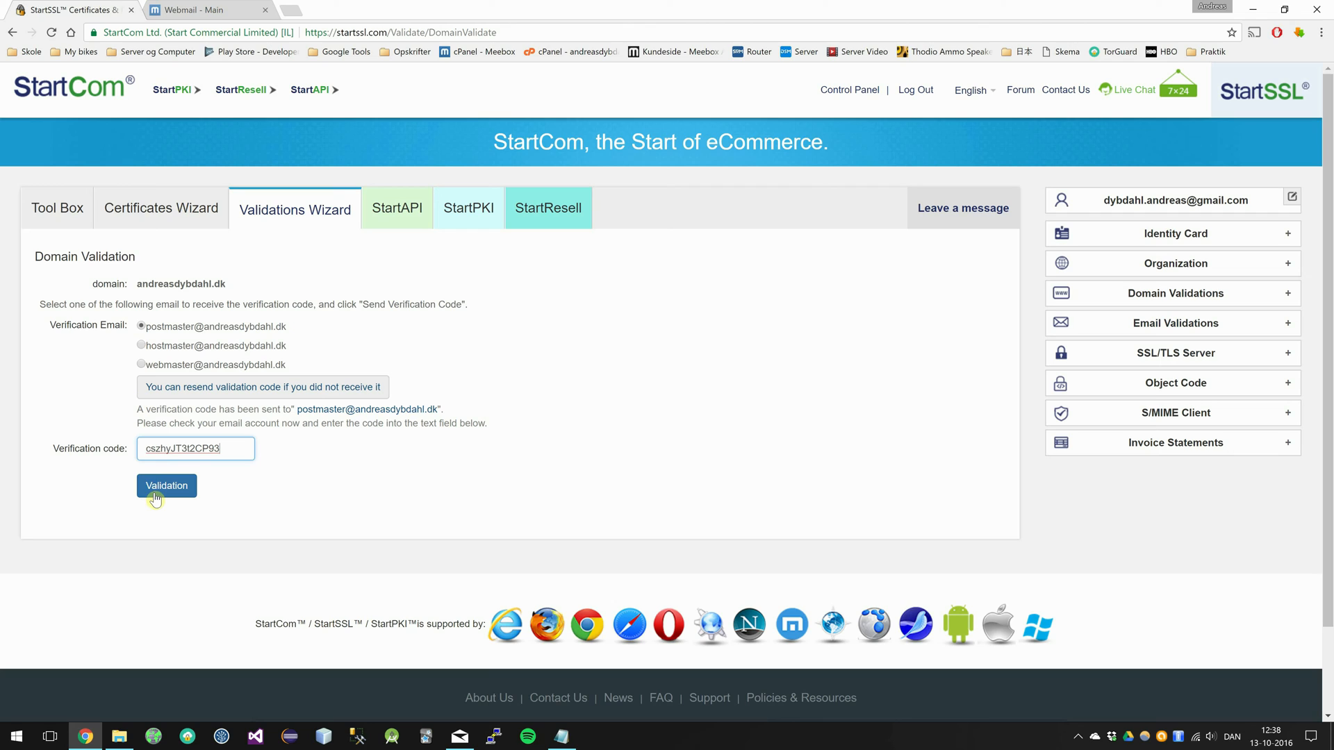
left_click(166, 485)
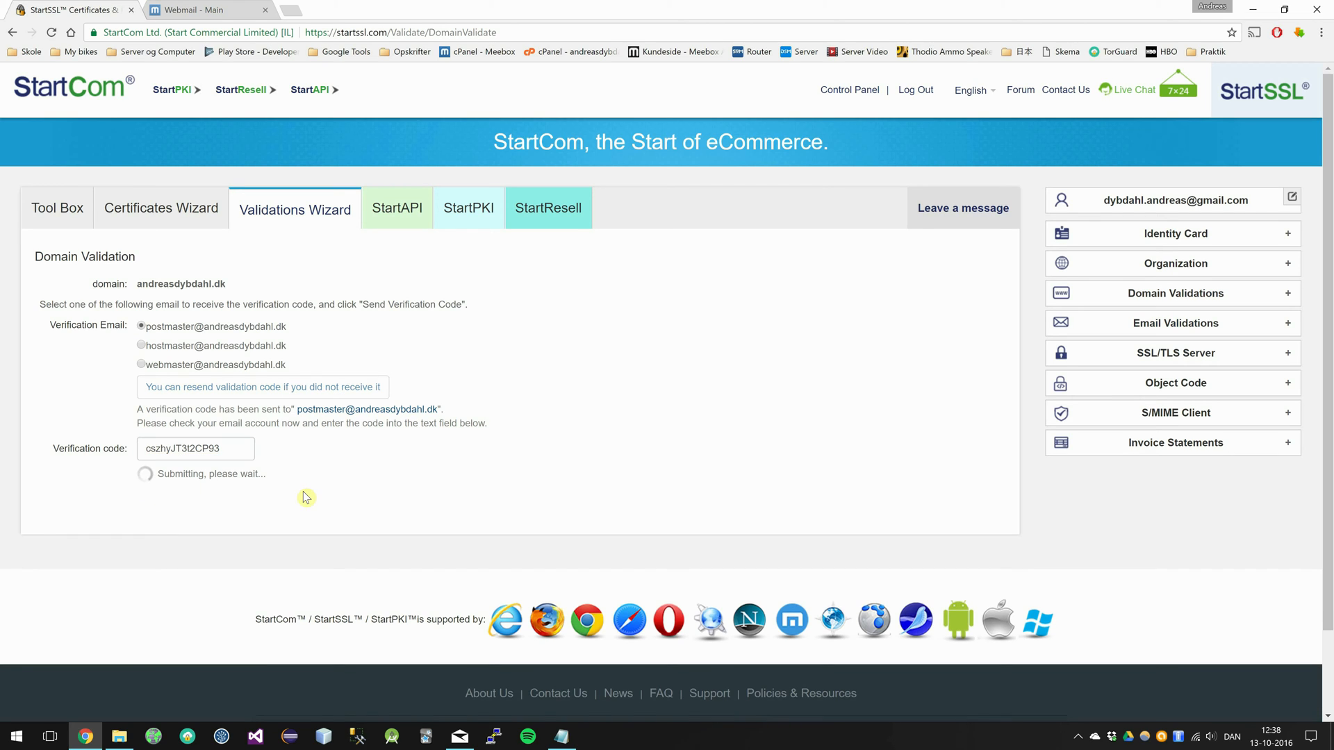
mouse_move(592, 385)
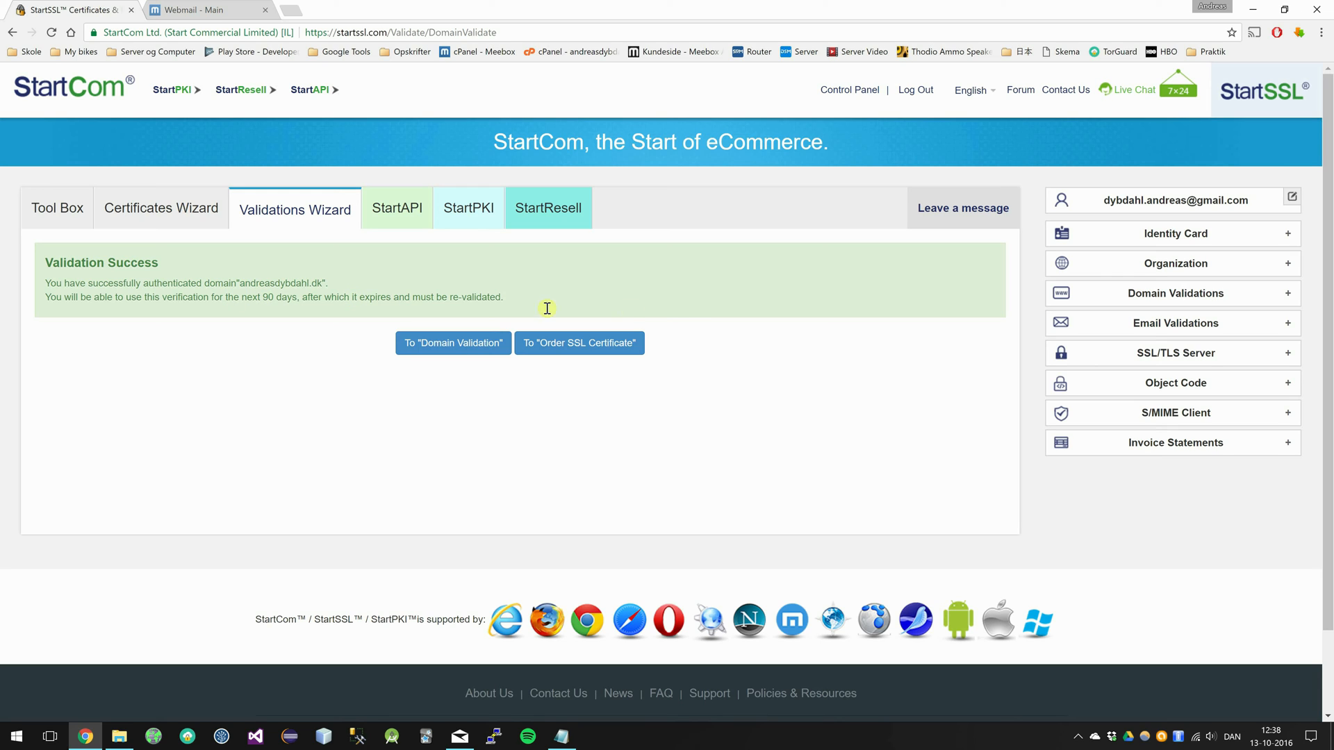
Check andreasdybdahl.dk in the Domain Validations sidebar list, then collapse it.
left_click(1176, 293)
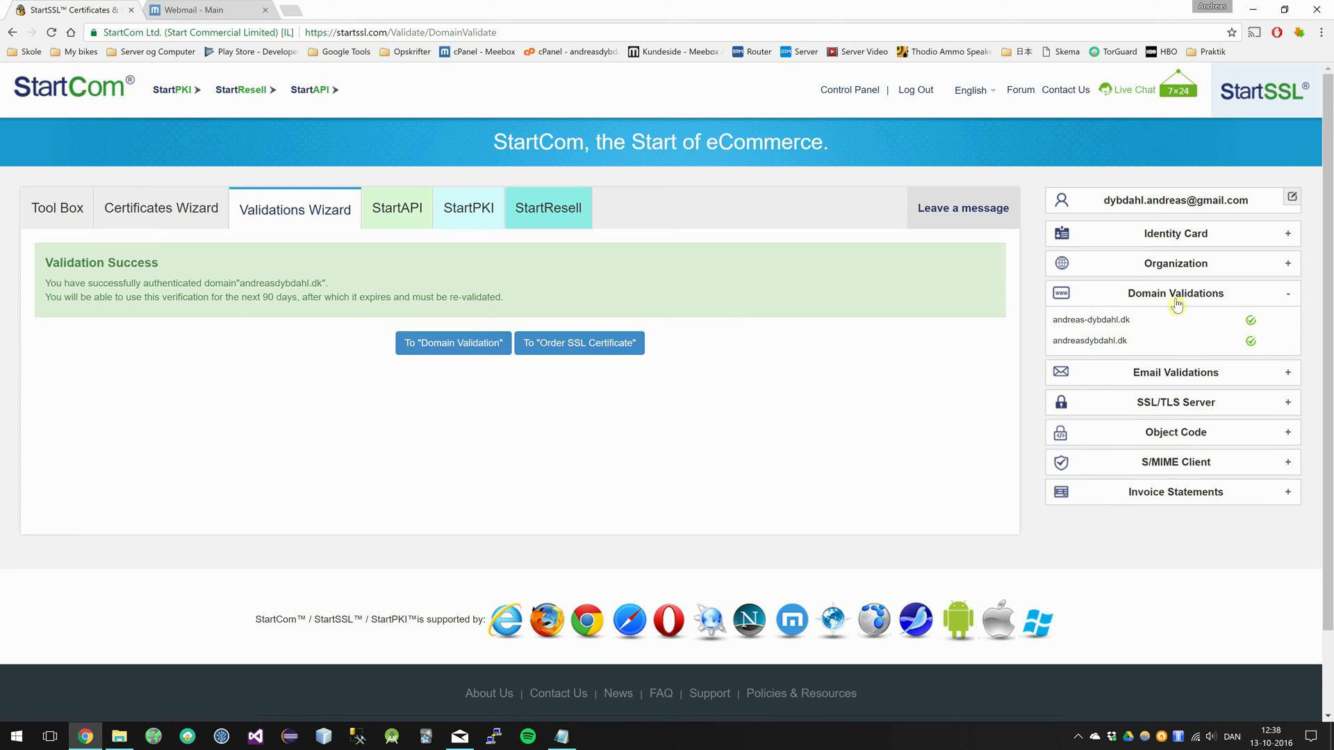
left_click_drag(1066, 341, 1098, 341)
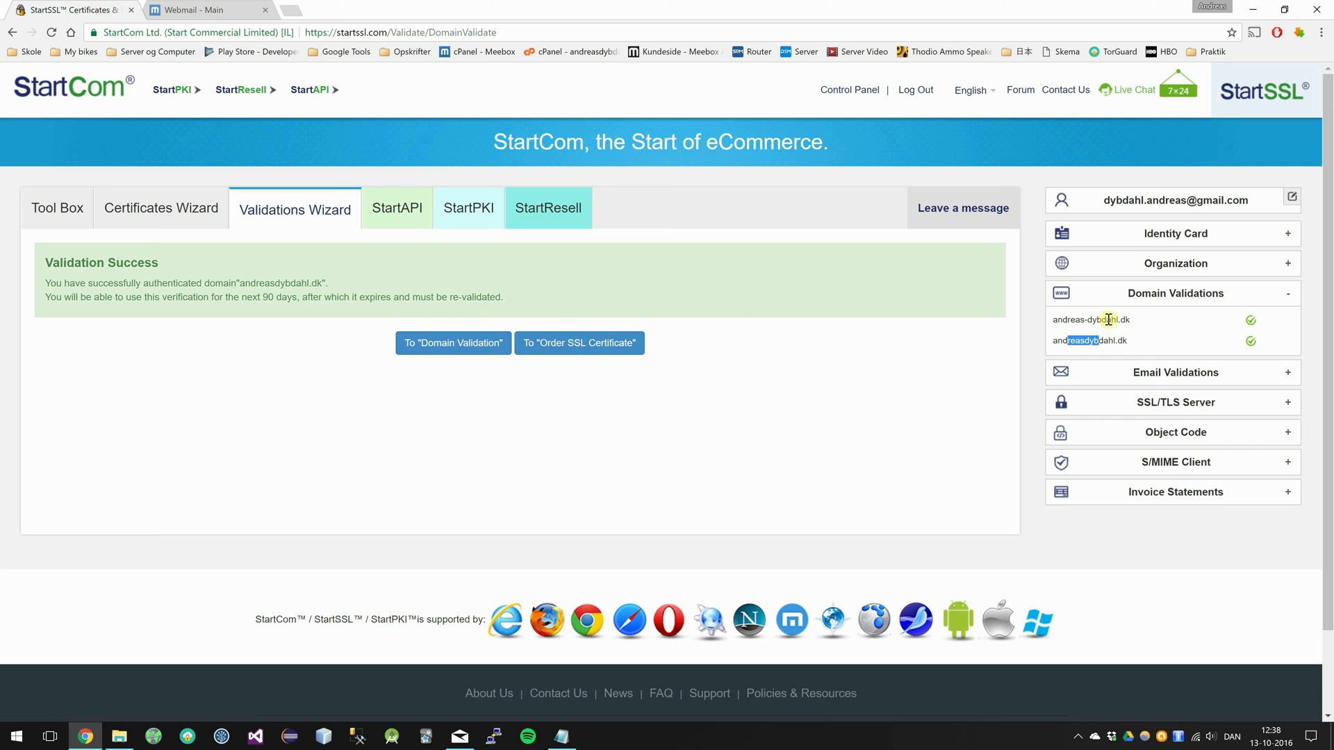
left_click(1176, 293)
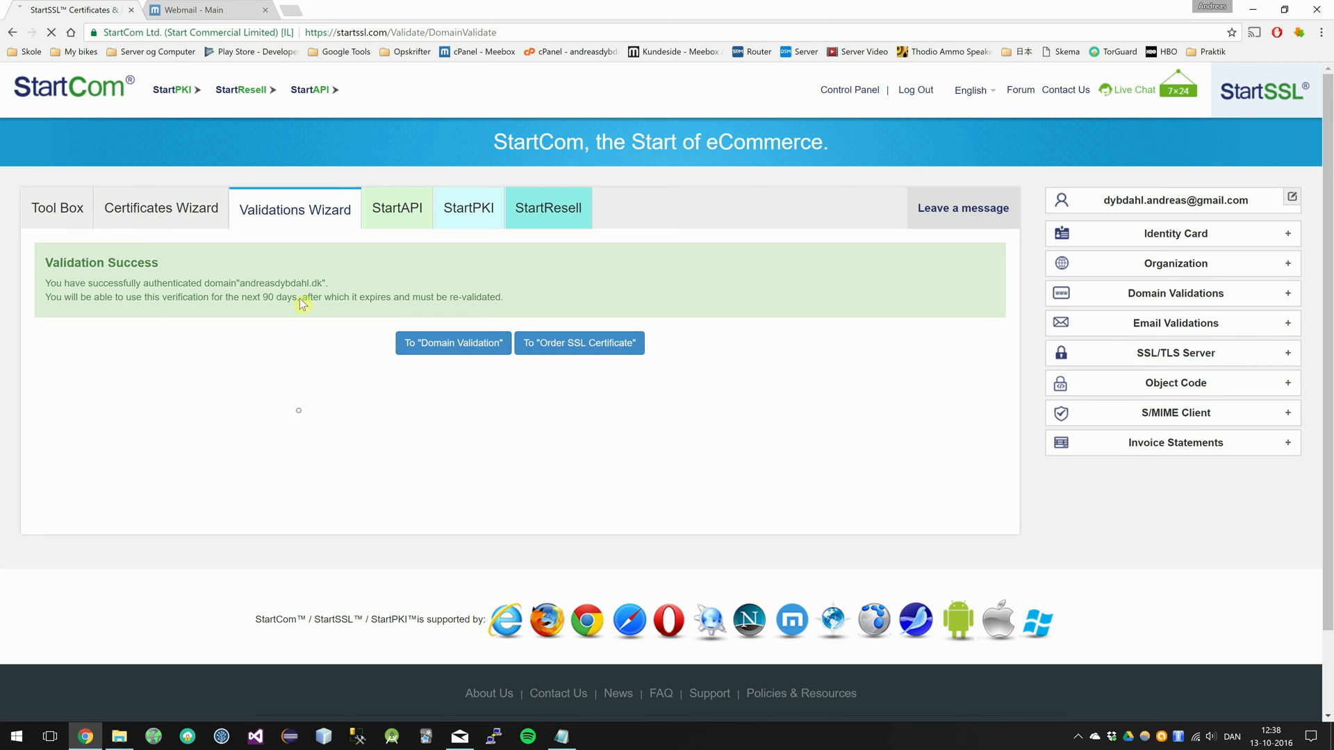
Go to SSL certificate ordering and apply for the free Class 1 DV SSL certificate.
left_click(161, 208)
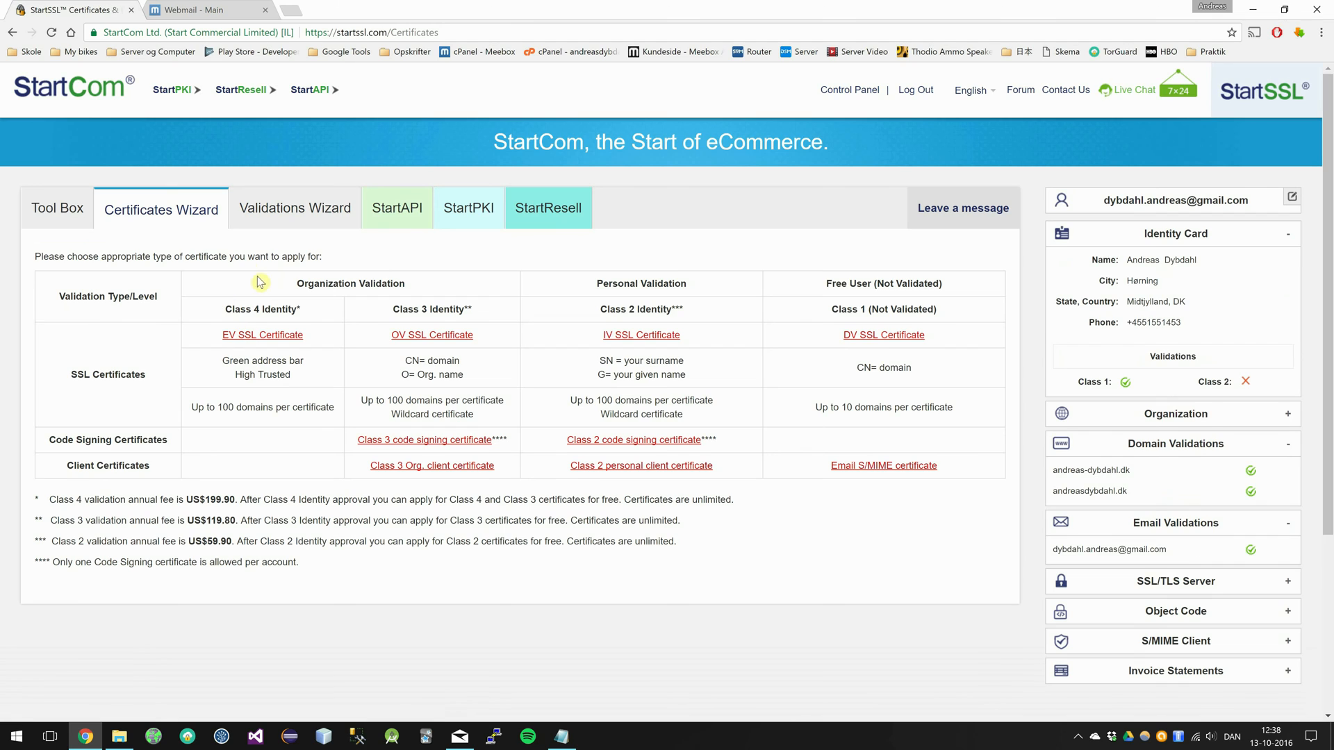
left_click(1286, 233)
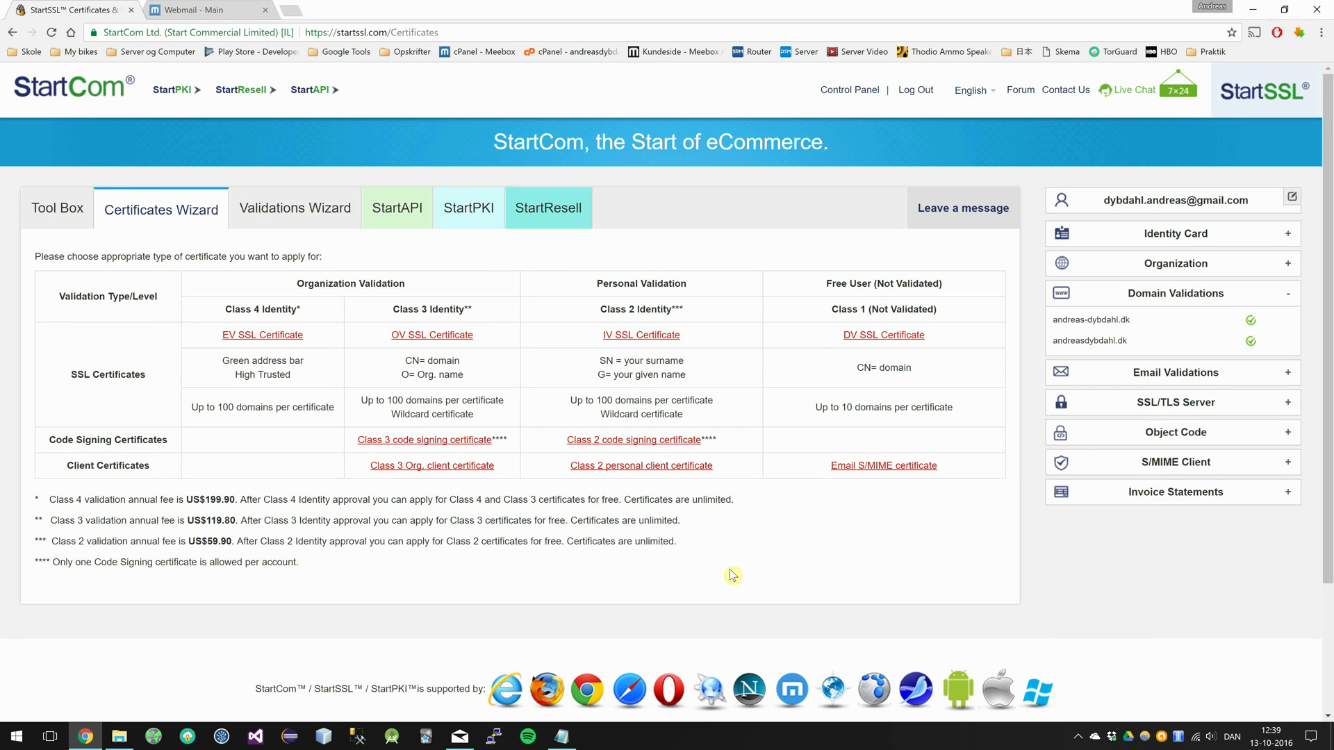
mouse_move(131, 239)
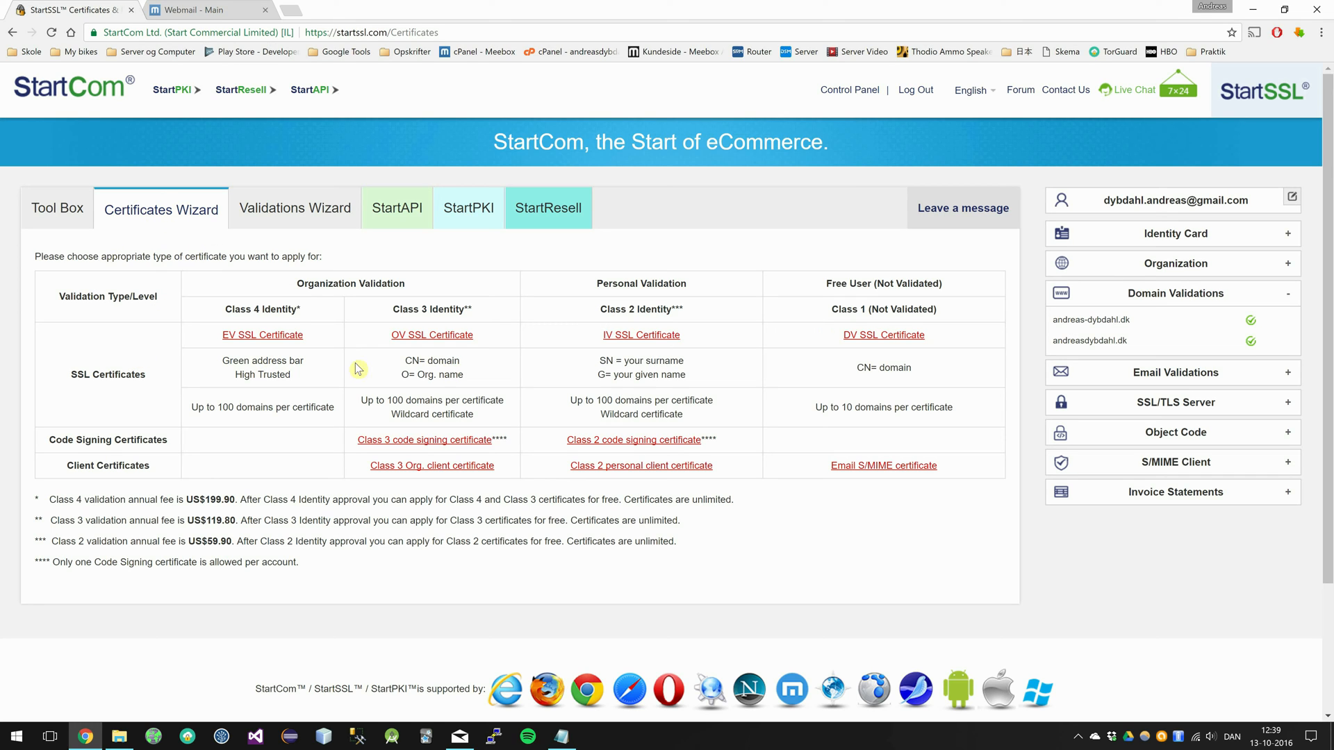
mouse_move(671, 366)
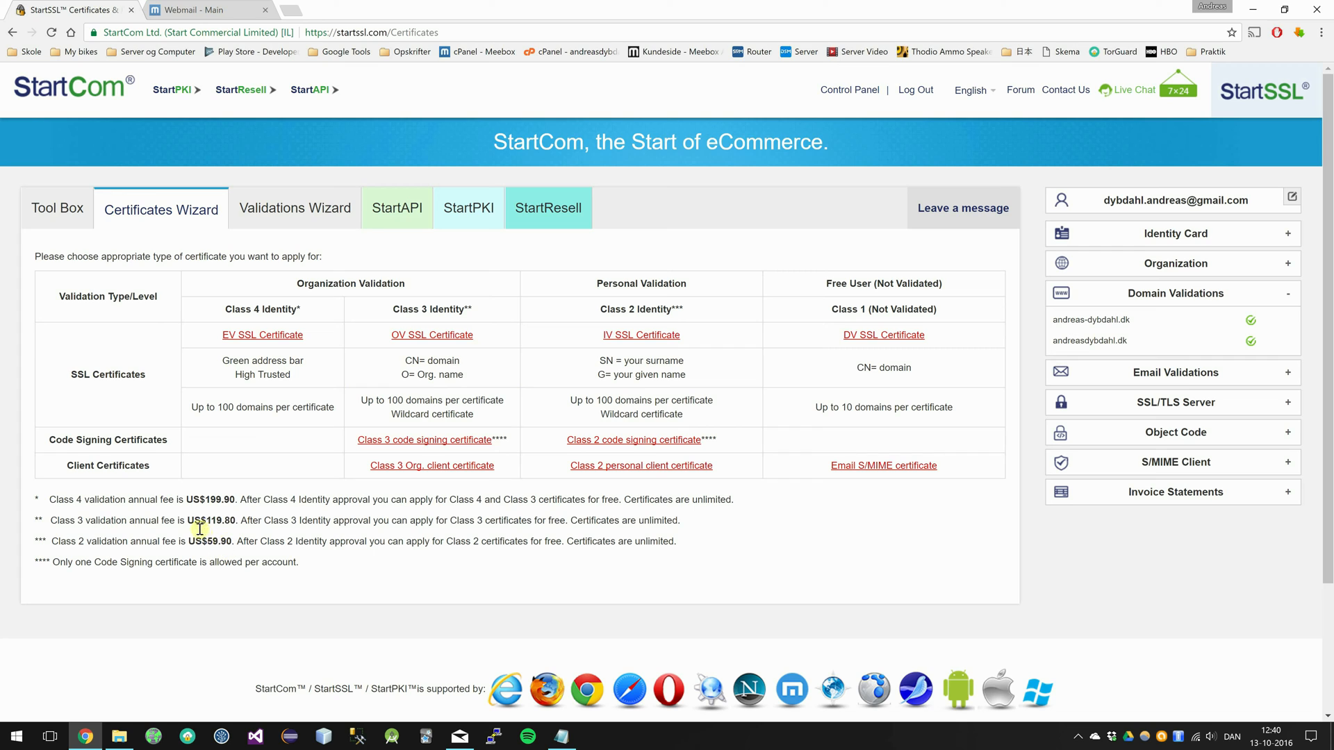
mouse_move(746, 321)
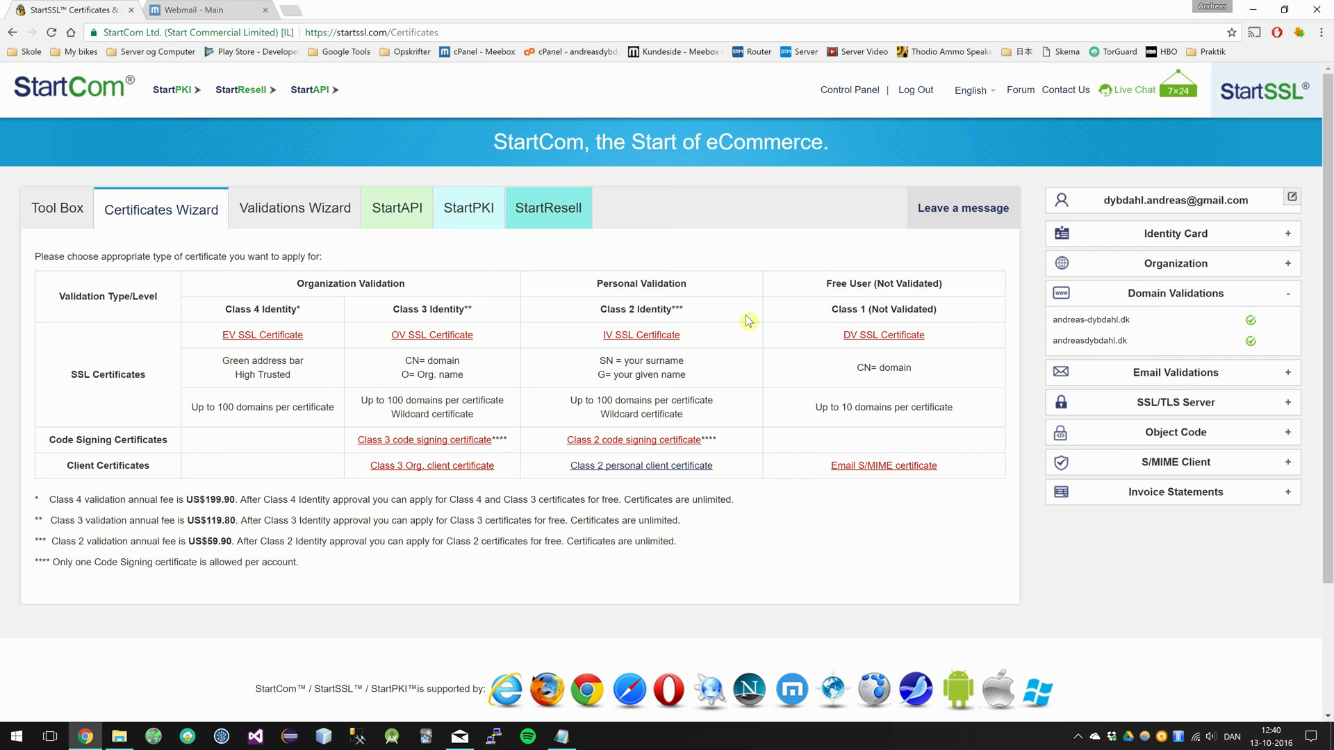
double_click(835, 284)
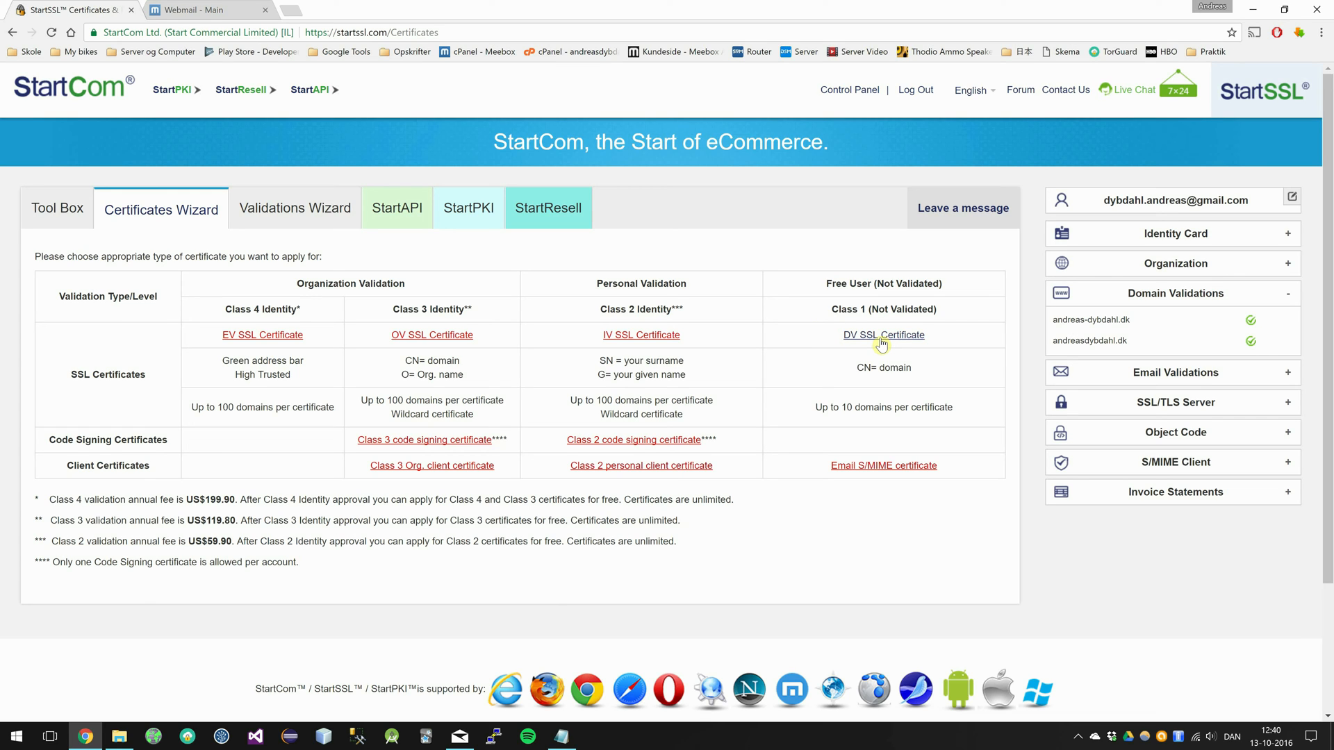
mouse_move(926, 351)
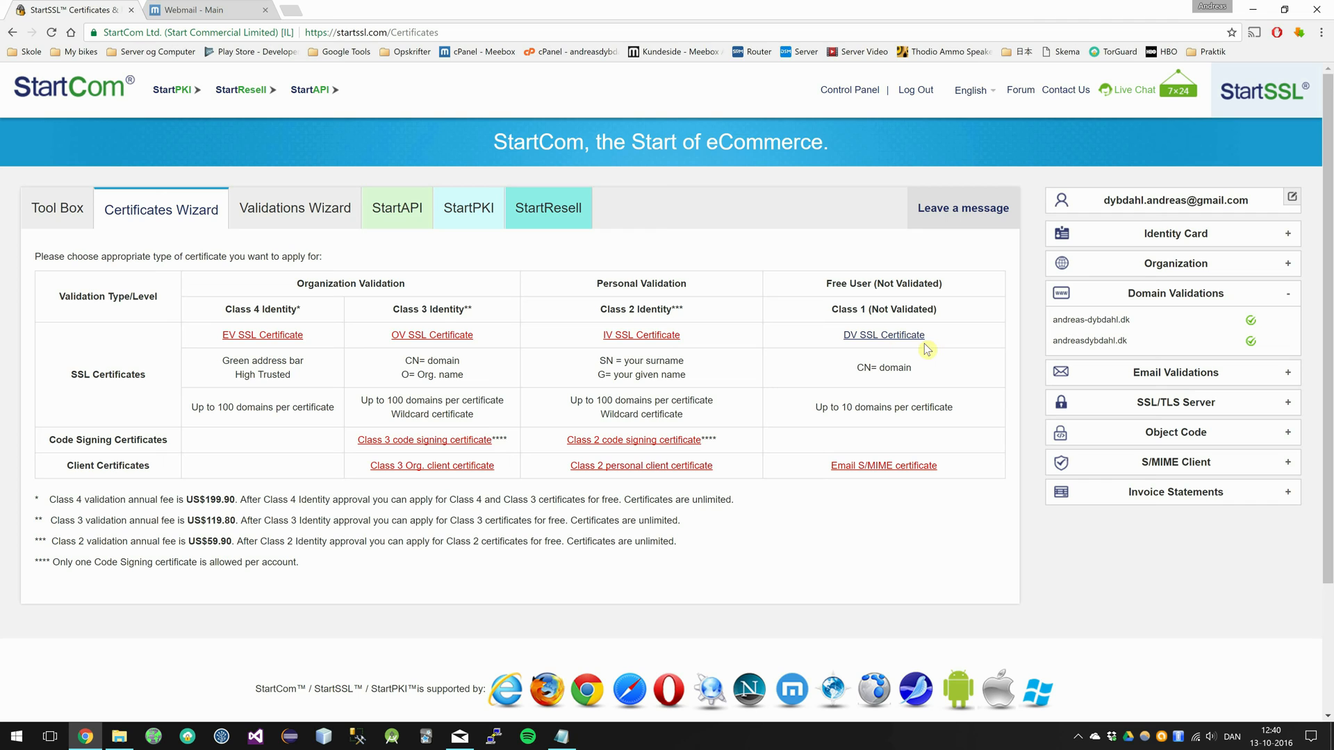
left_click(884, 335)
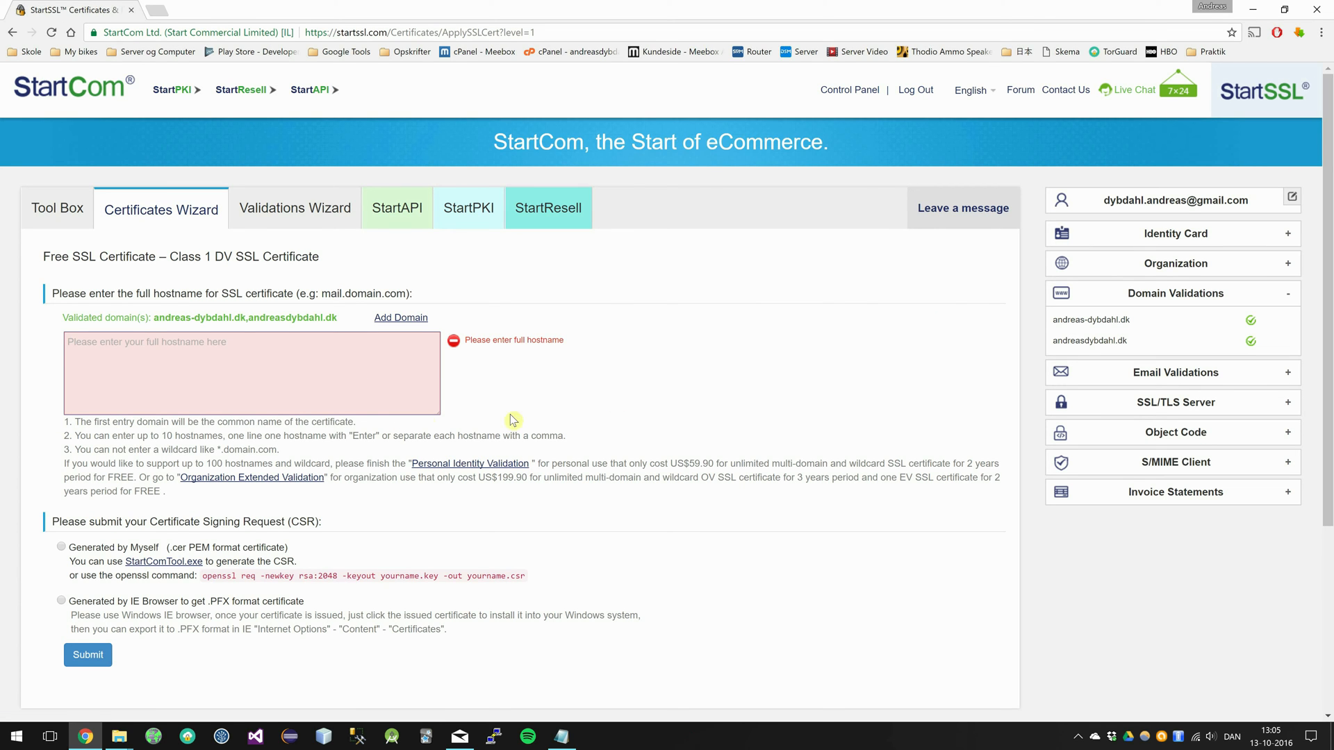
Set andreasdybdahl.dk as the hostname and choose 'Generated by Myself' for the CSR.
type("andreasdybdahl.dk")
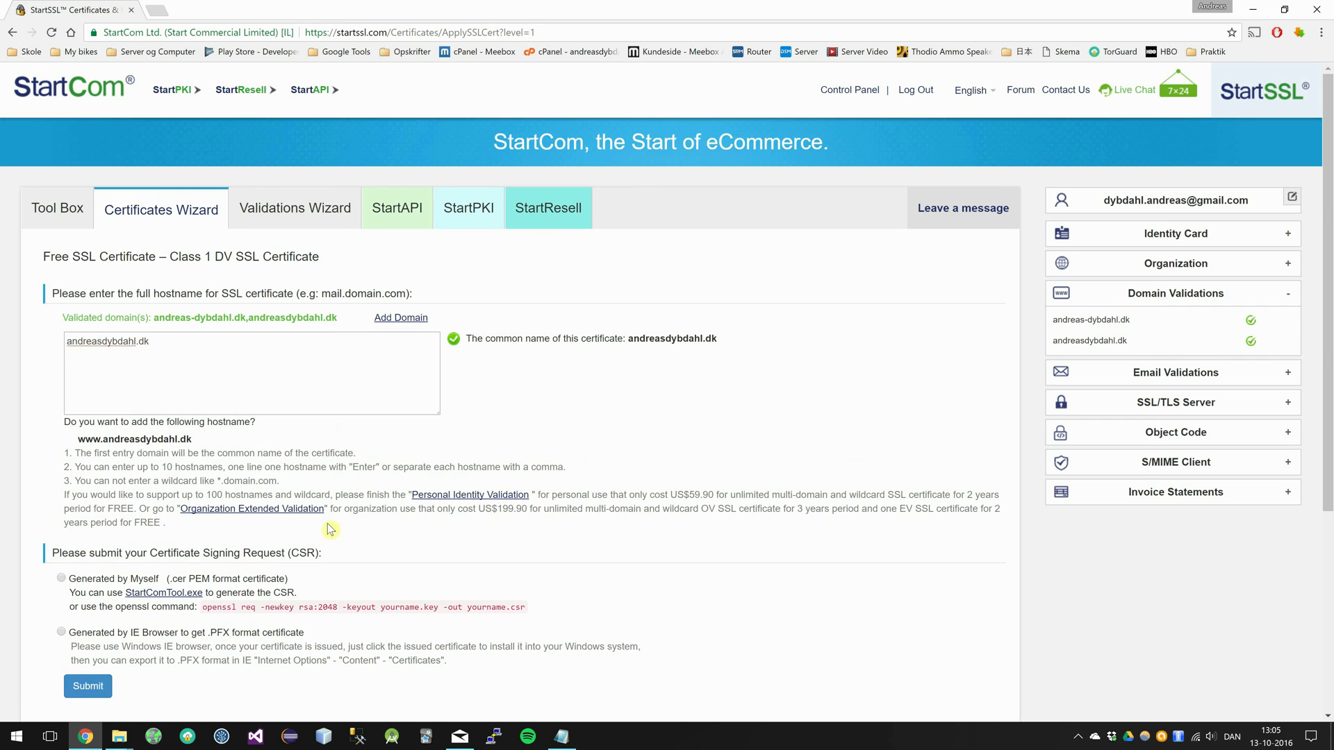
scroll("down", 3)
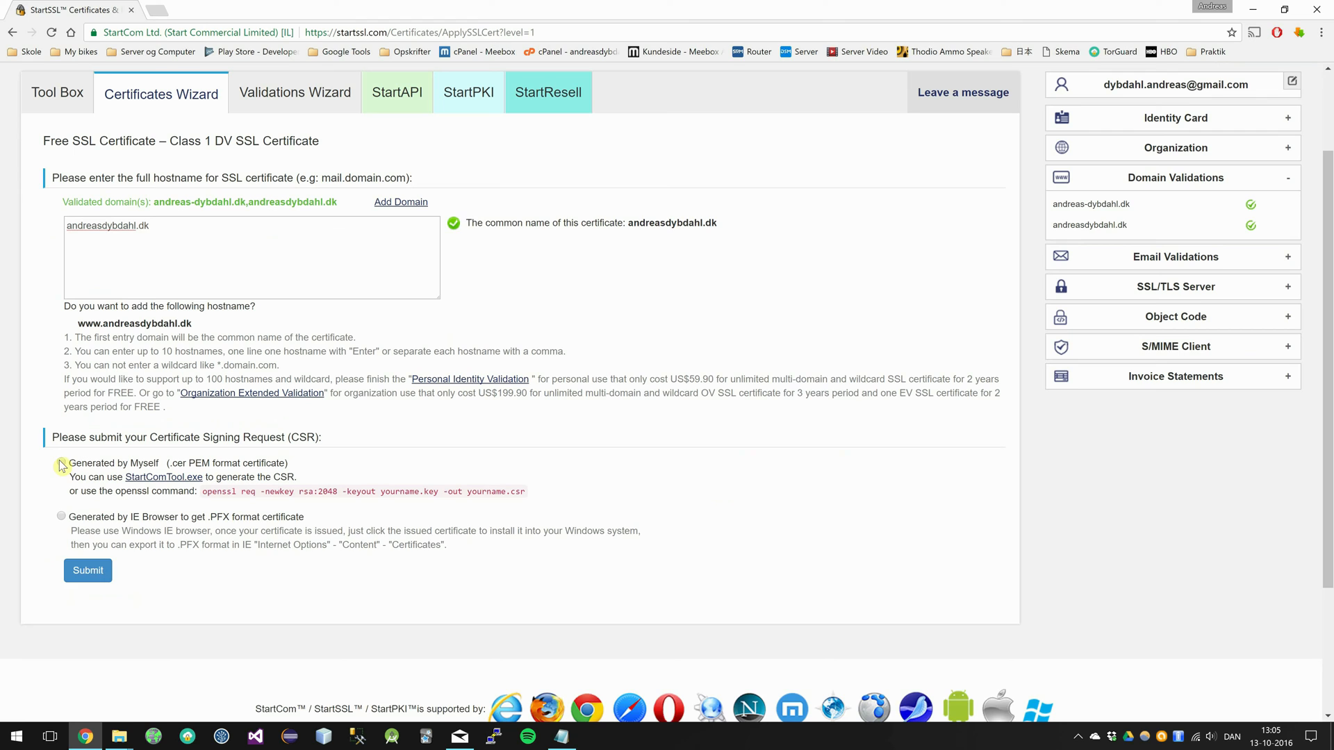
left_click(62, 463)
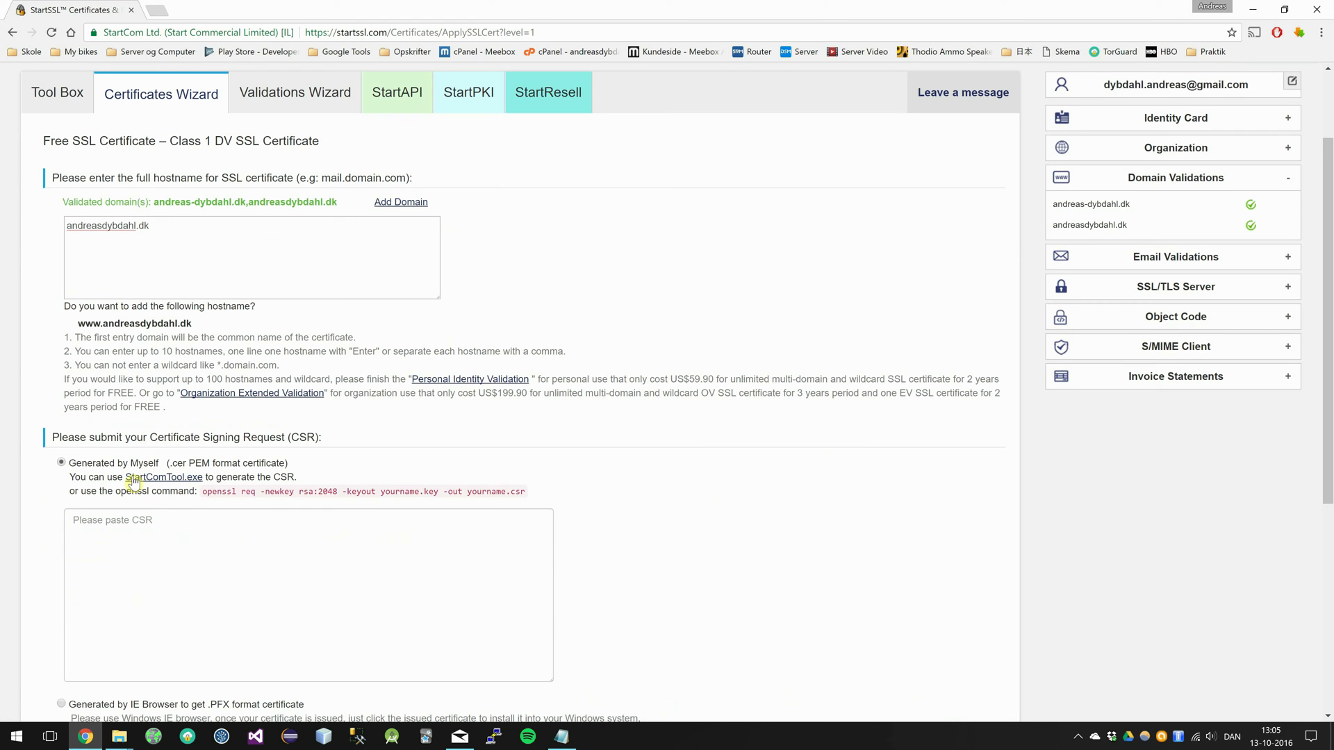
Download StartComTool.exe for generating the CSR.
left_click(163, 476)
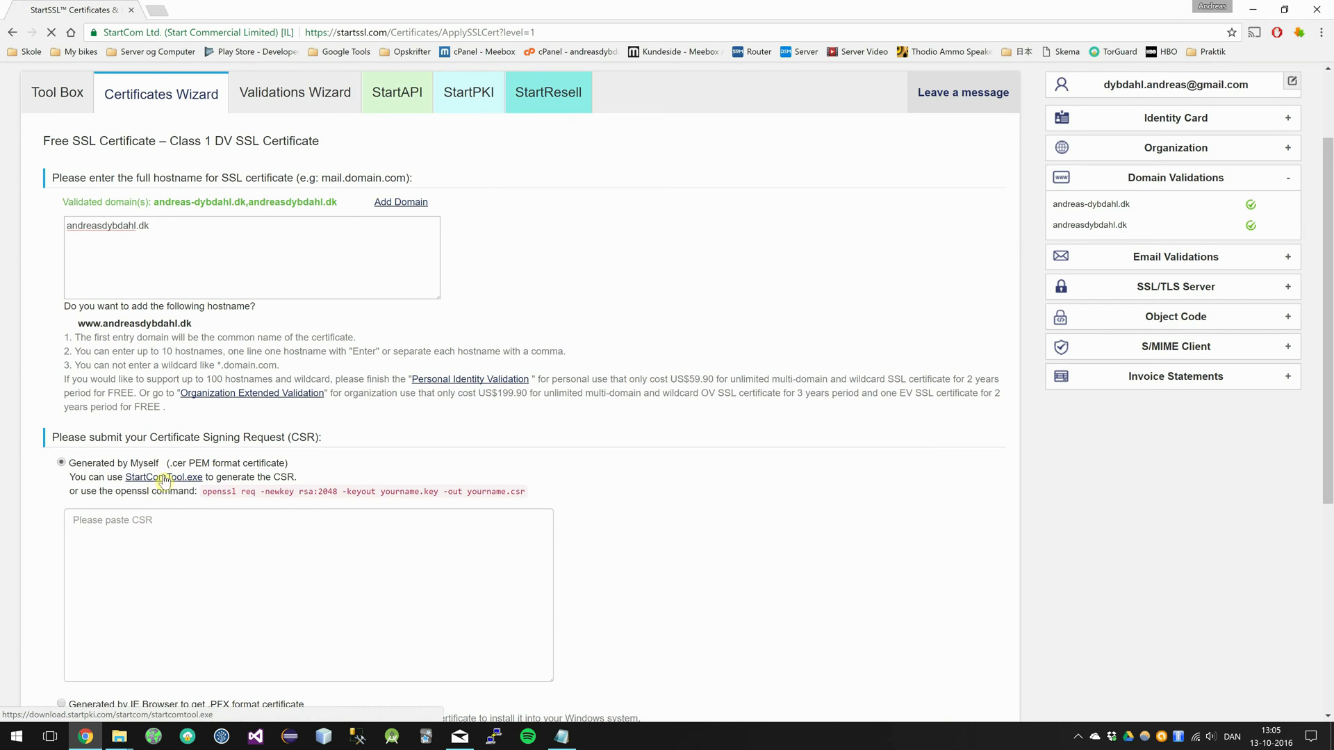
left_click(162, 477)
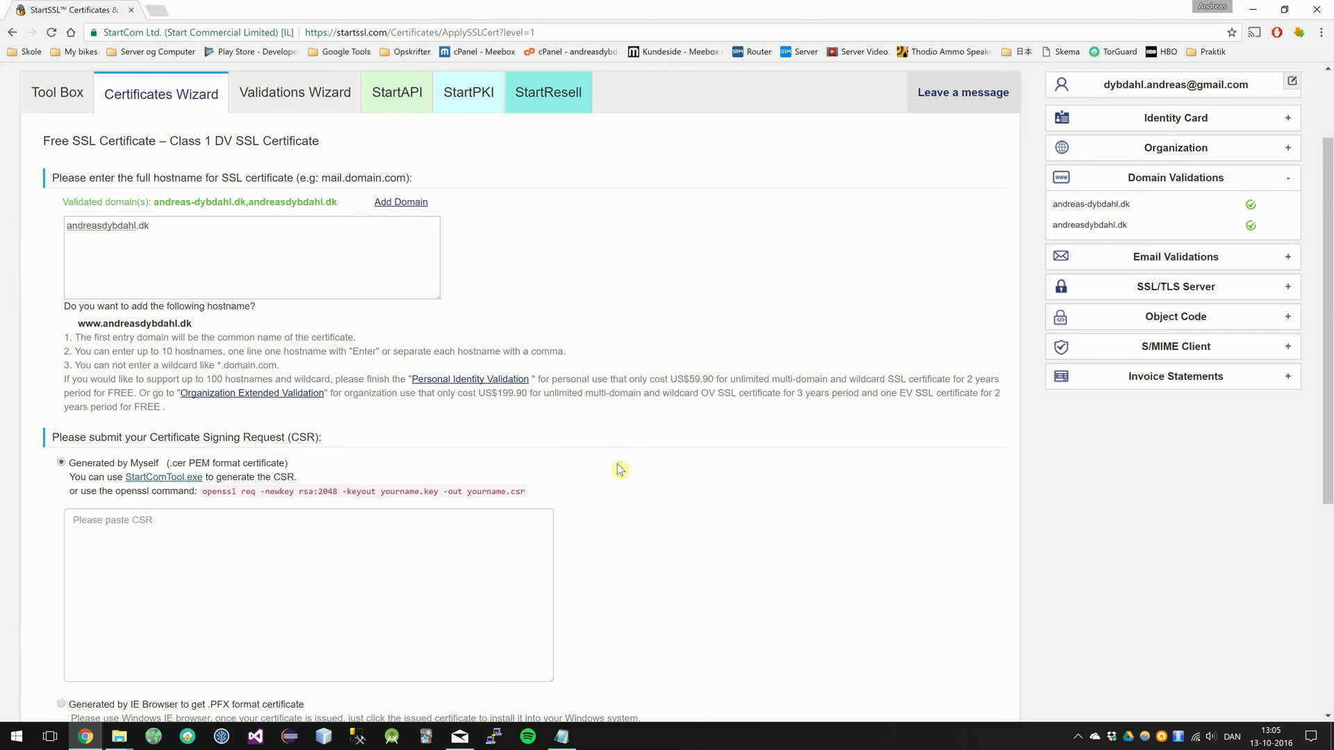
scroll("down", 3)
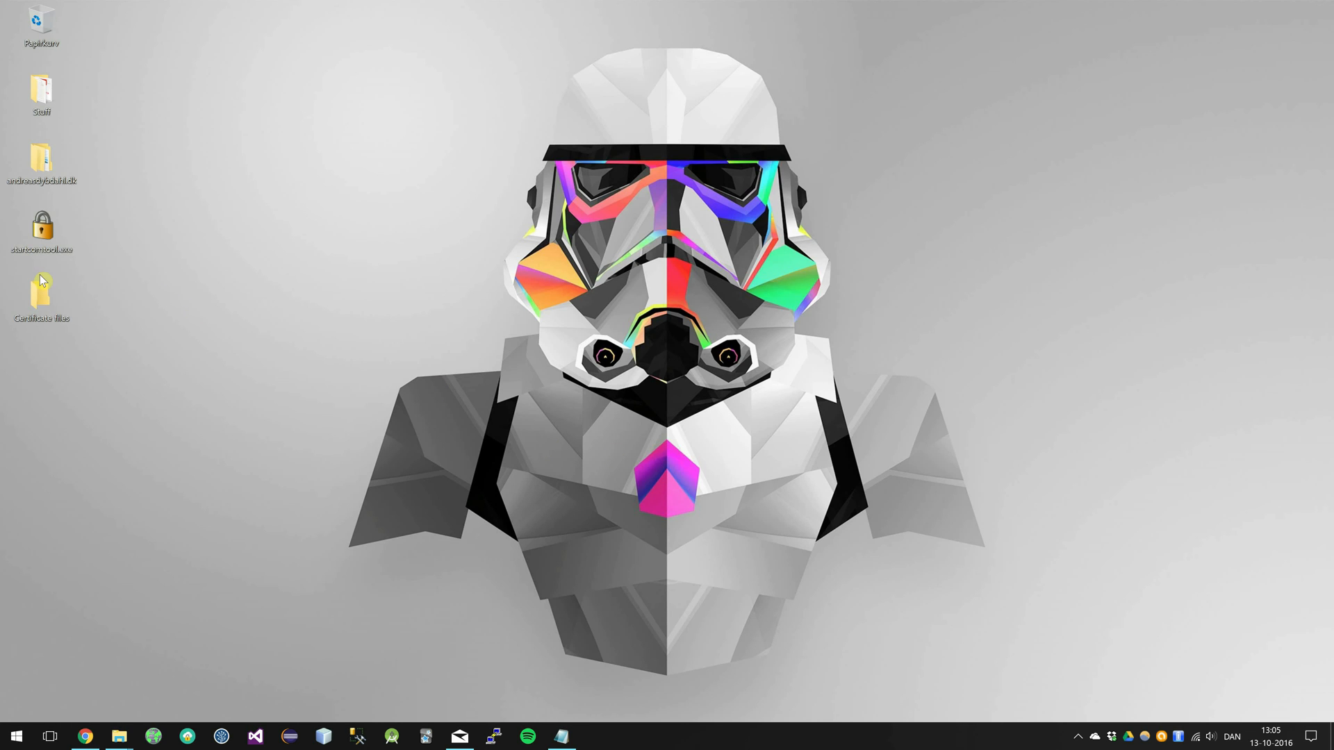
Launch StartComTool.exe from the desktop and start generating a CSR.
left_click(40, 226)
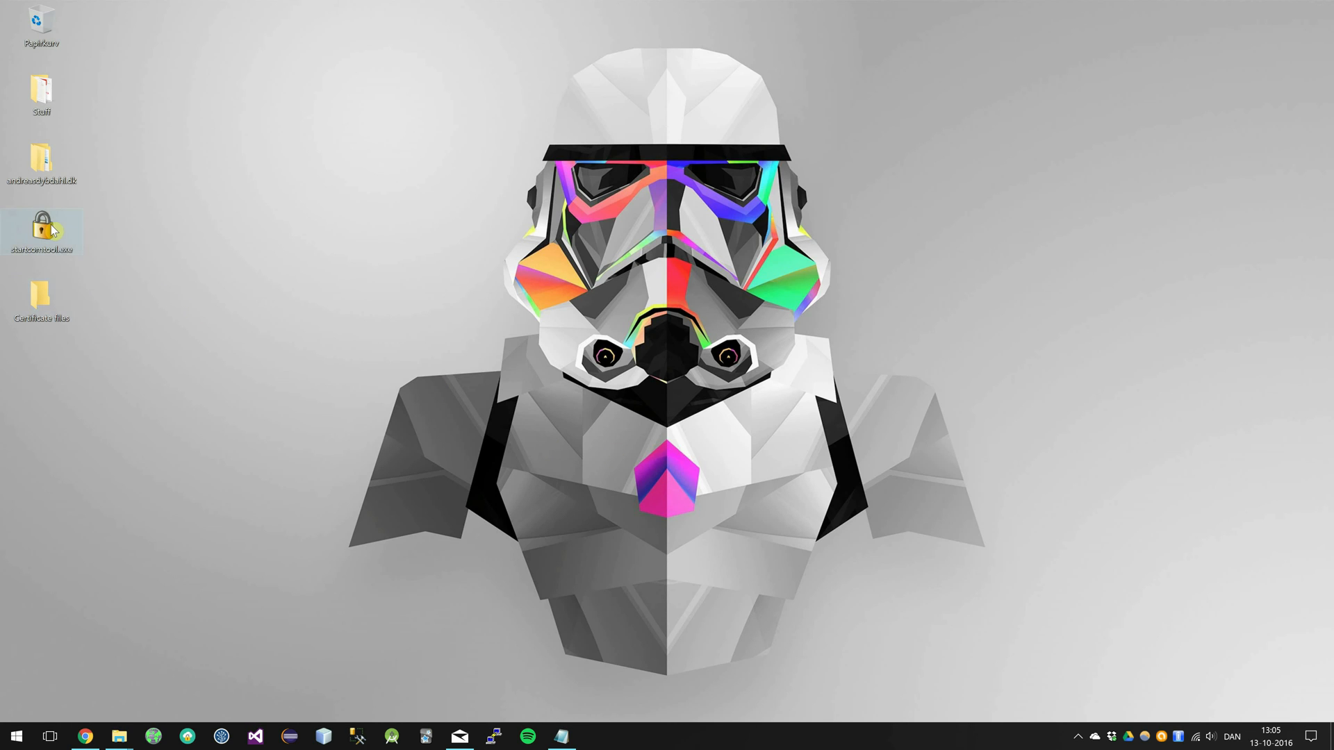
double_click(41, 226)
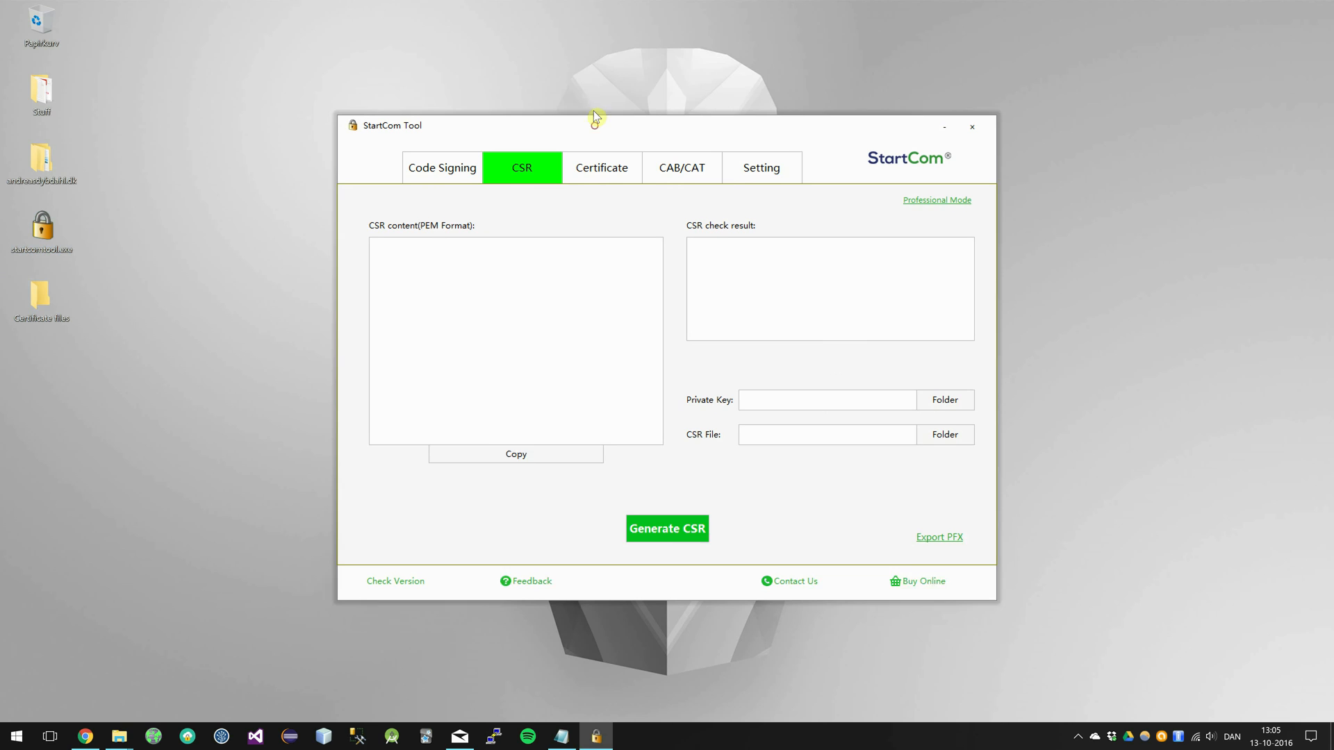
left_click(667, 528)
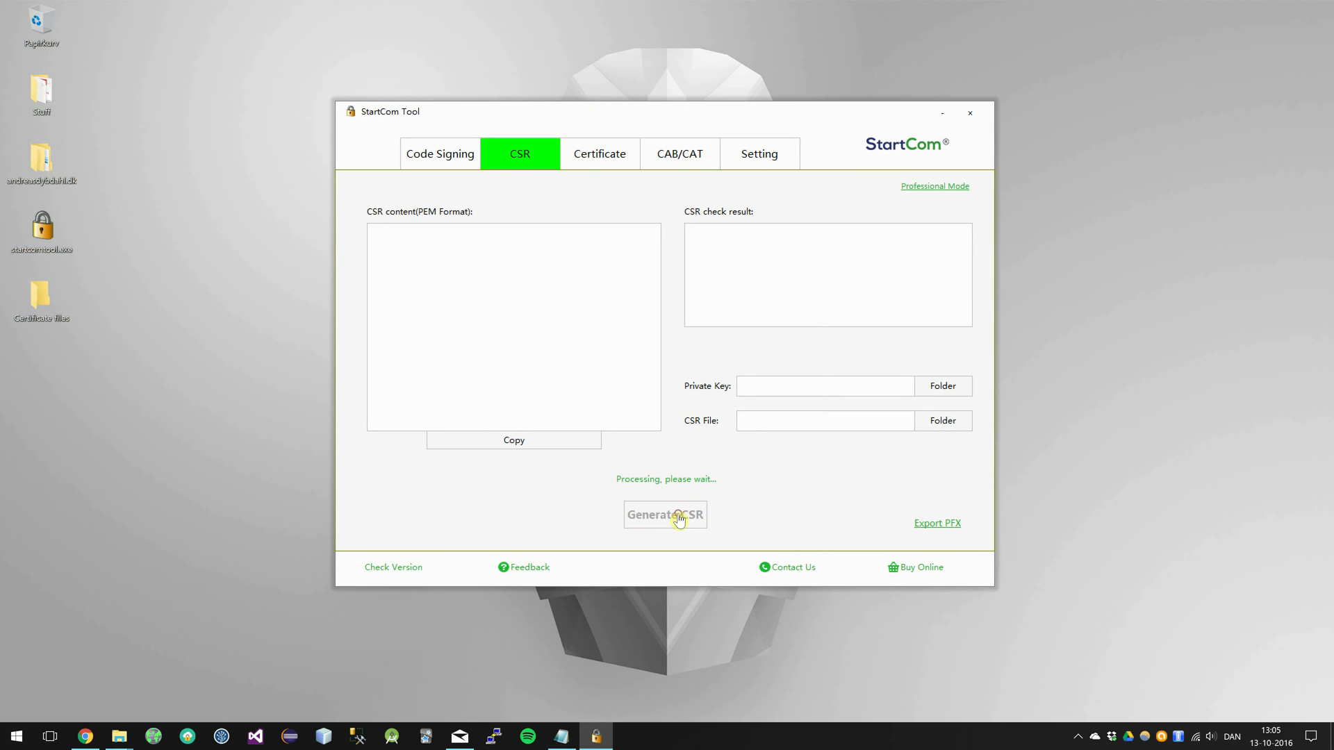
left_click(664, 514)
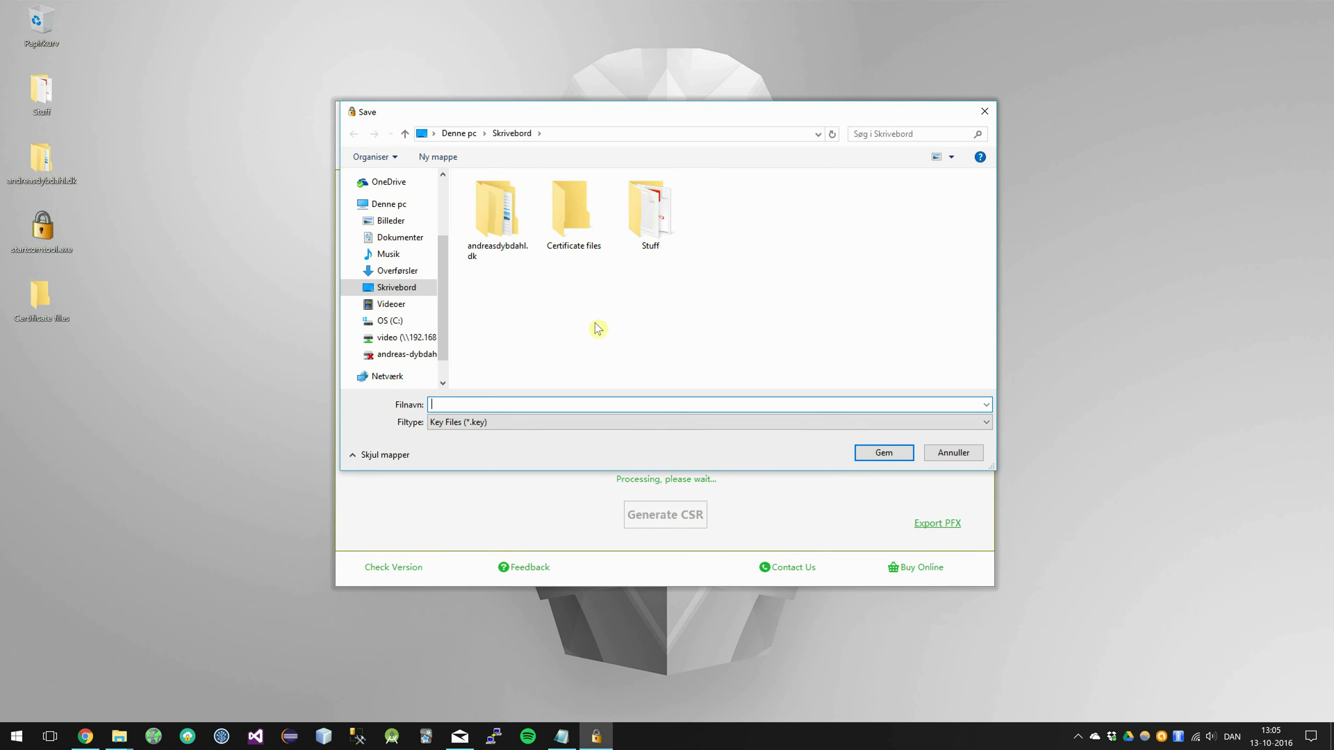
Save the 2048-bit RSA private key and CSR as 'key' in the Certificate files folder.
double_click(574, 209)
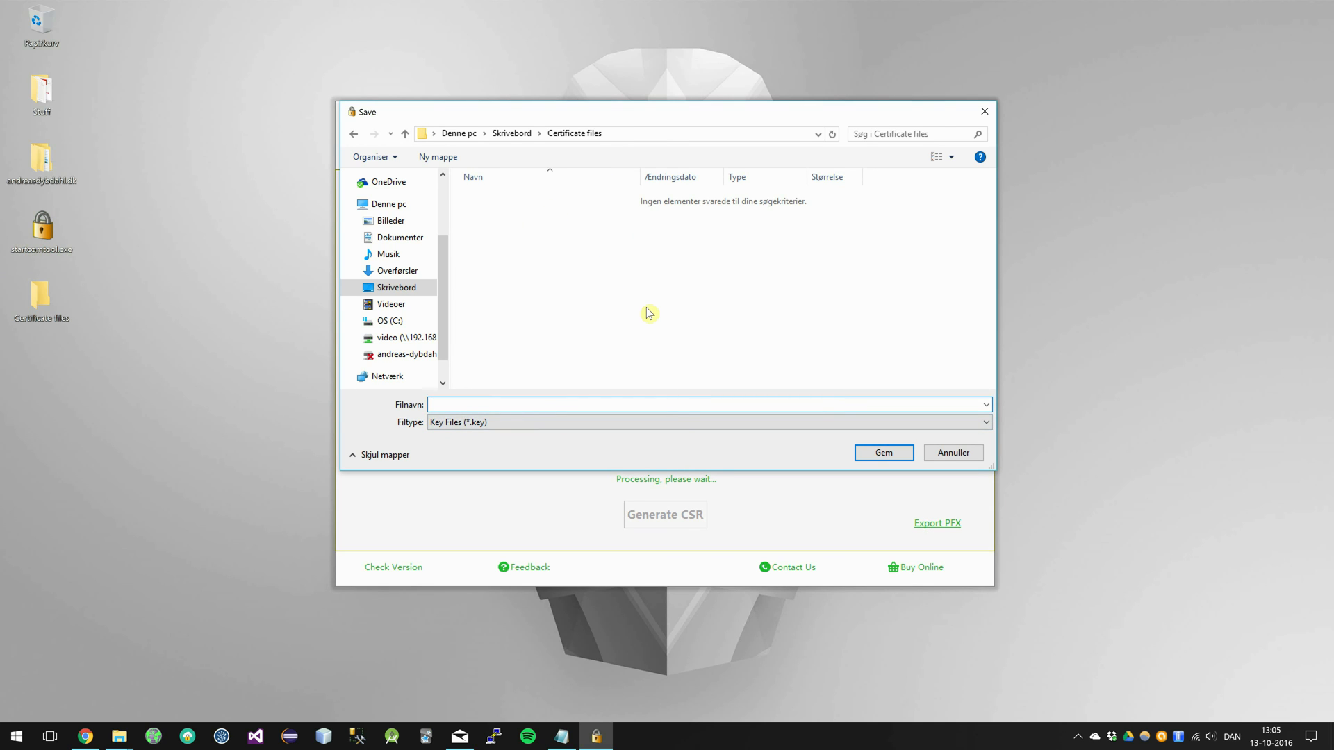
type("key")
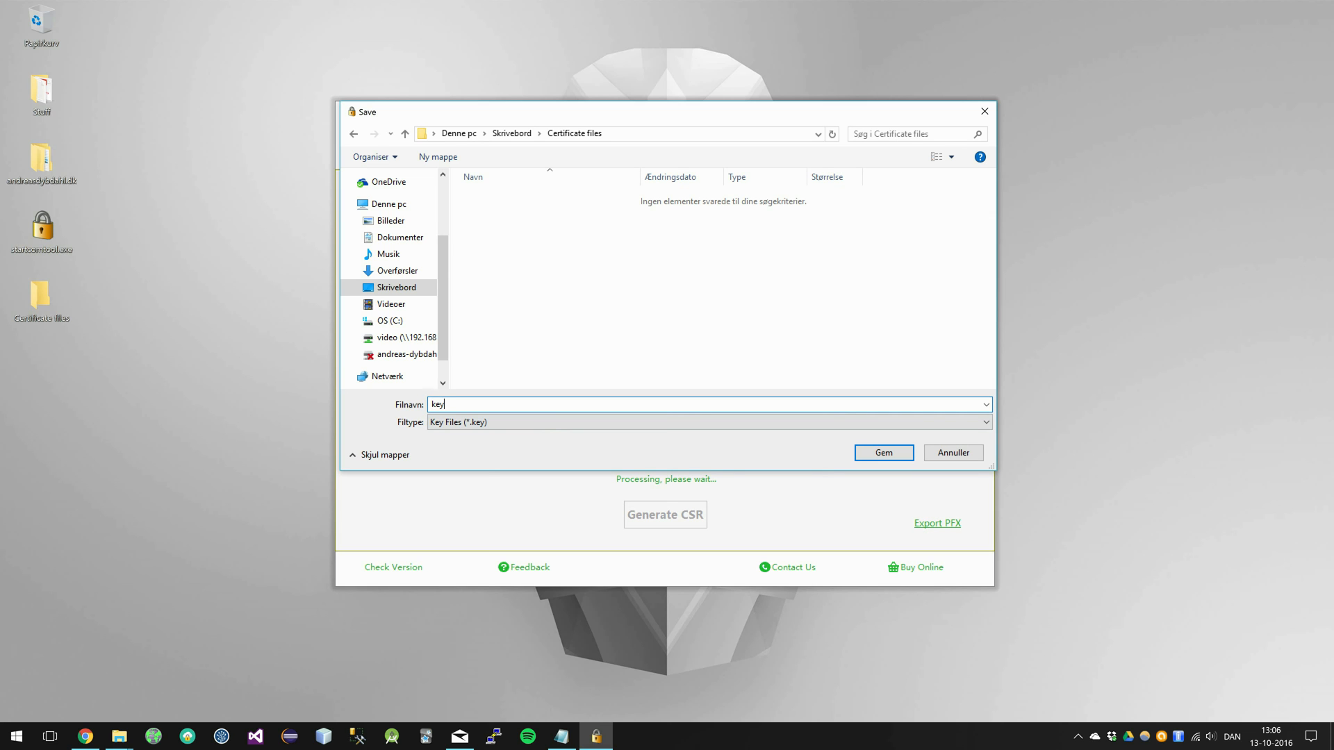
left_click(882, 451)
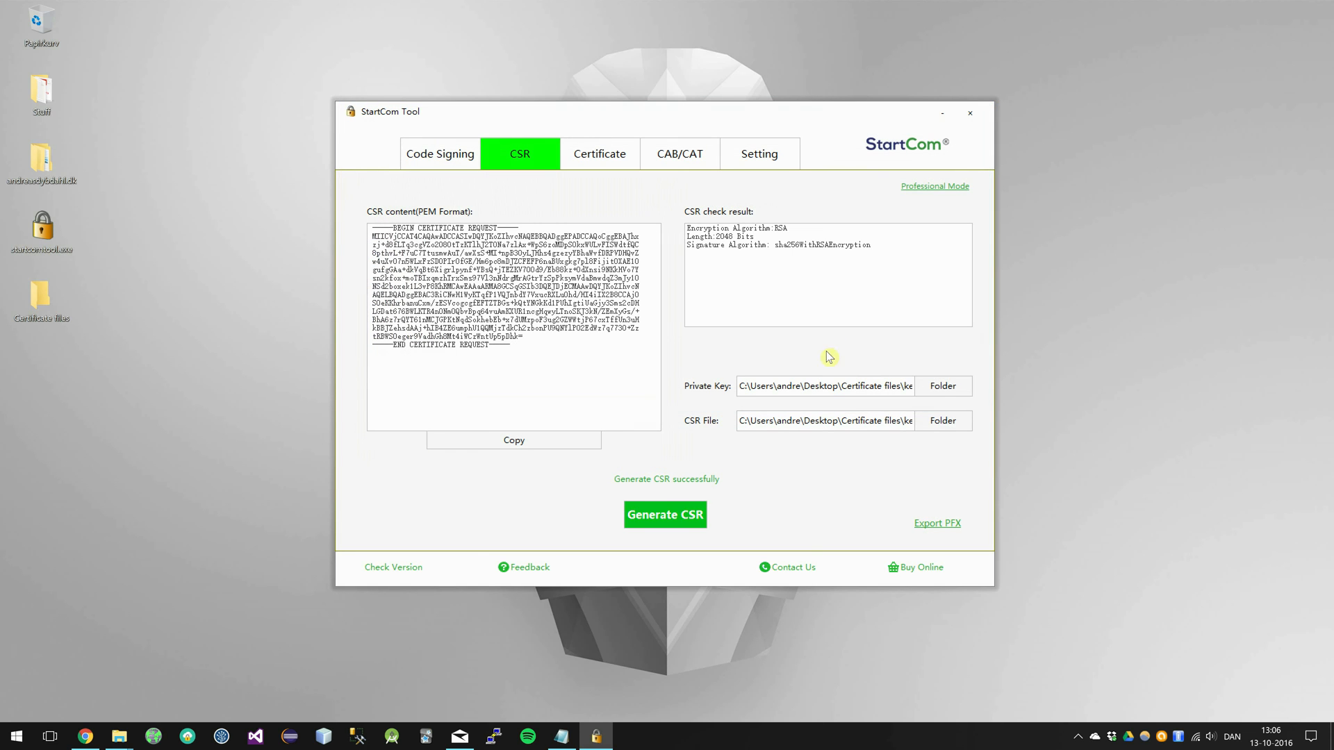
mouse_move(412, 310)
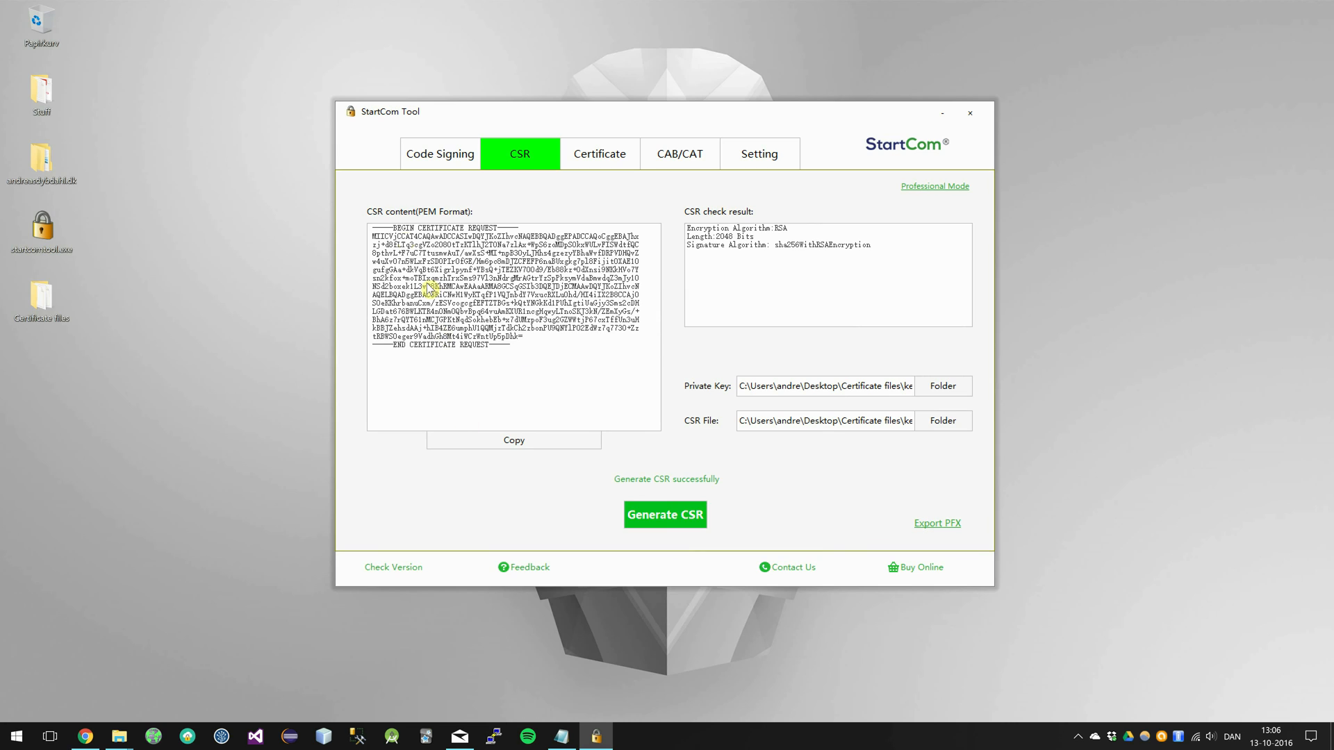
mouse_move(429, 320)
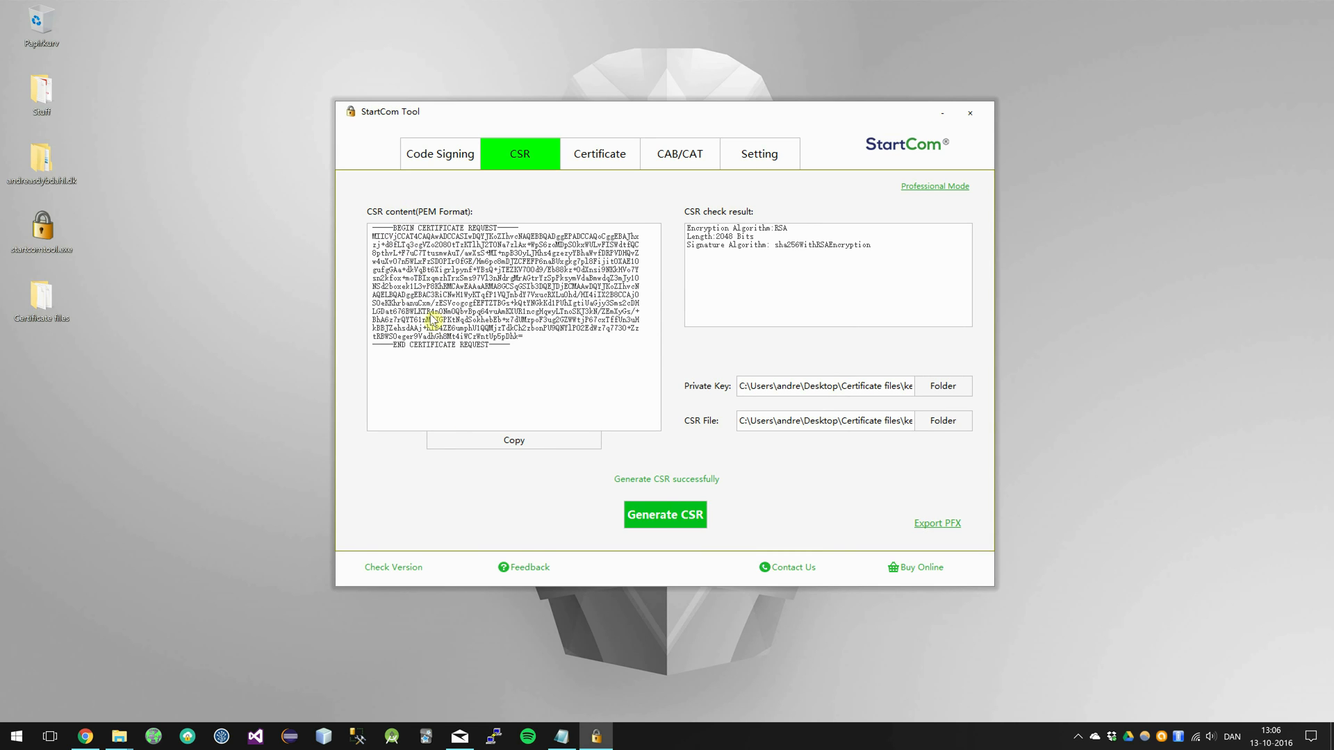
mouse_move(545, 416)
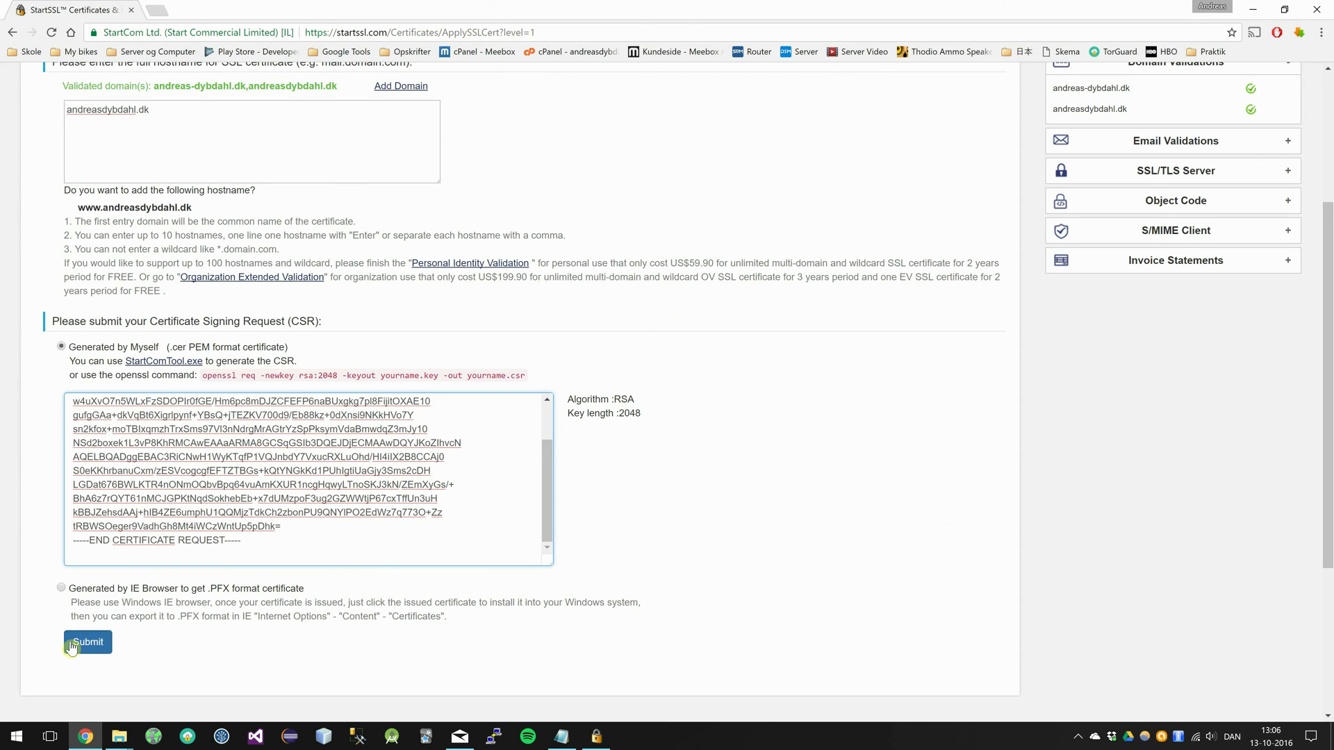
Submit the pasted CSR for andreasdybdahl.dk to have the certificate issued.
left_click(86, 642)
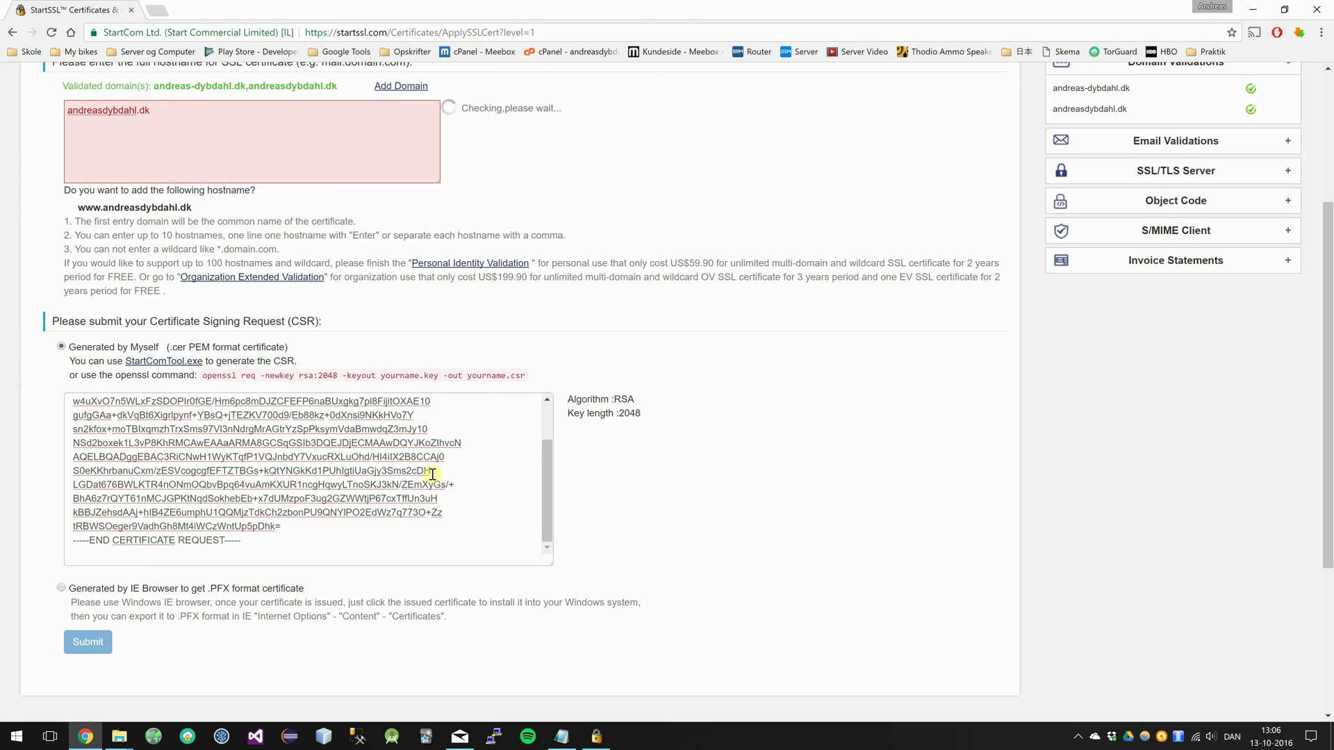
mouse_move(649, 400)
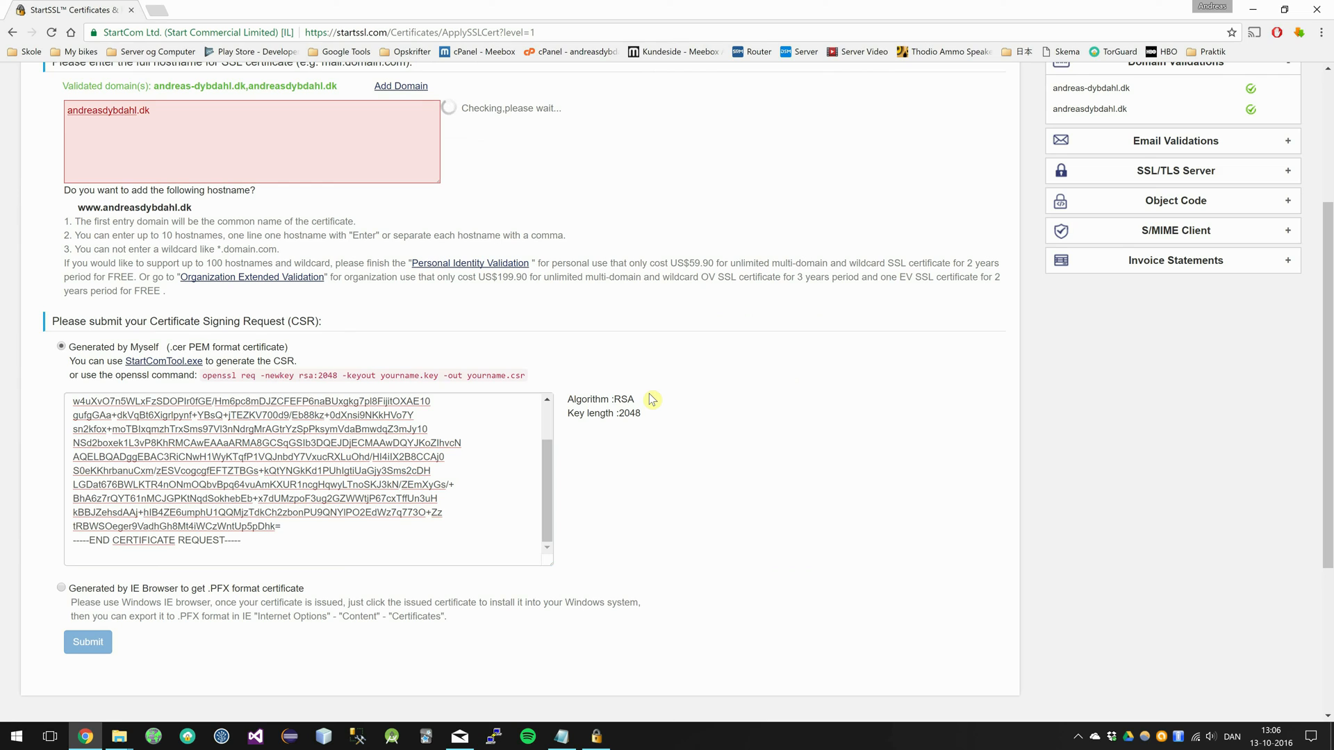
left_click(87, 642)
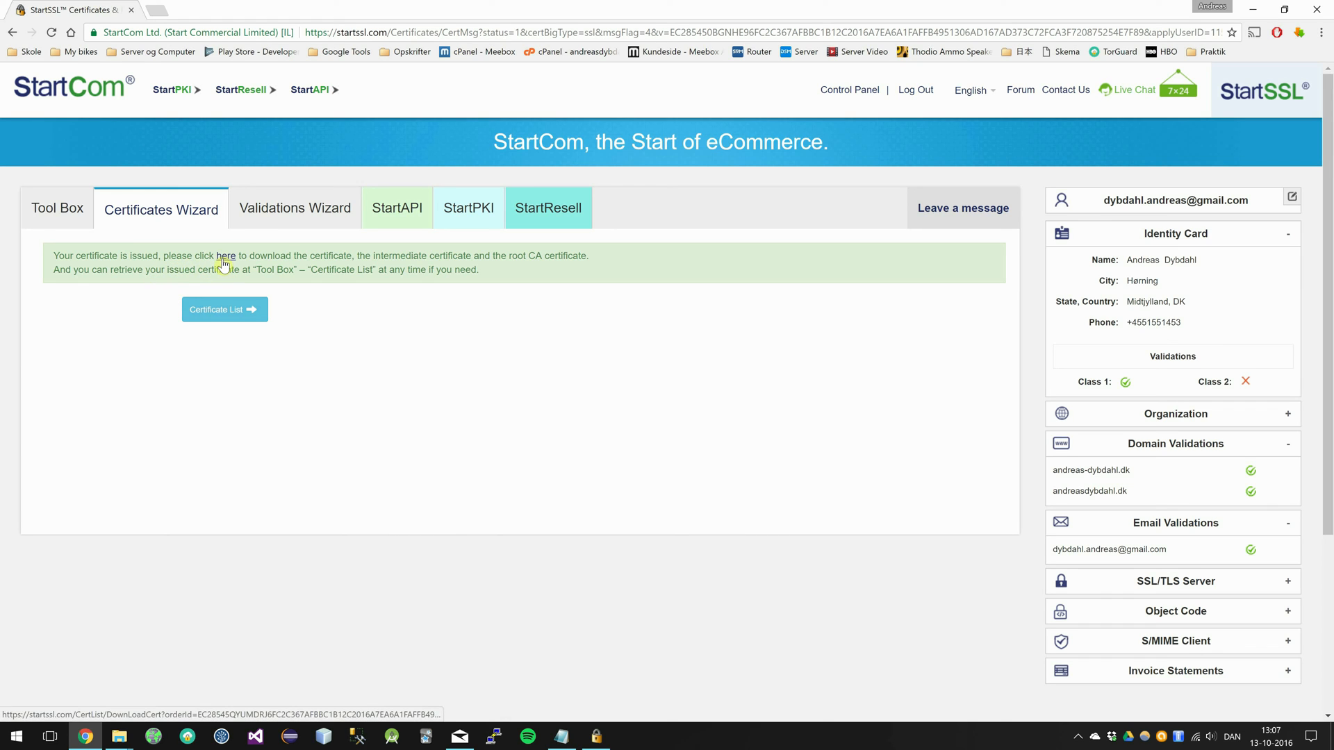
Save the certificate bundle andreasdybdahl.dk.zip into the Certificate files folder.
left_click(226, 255)
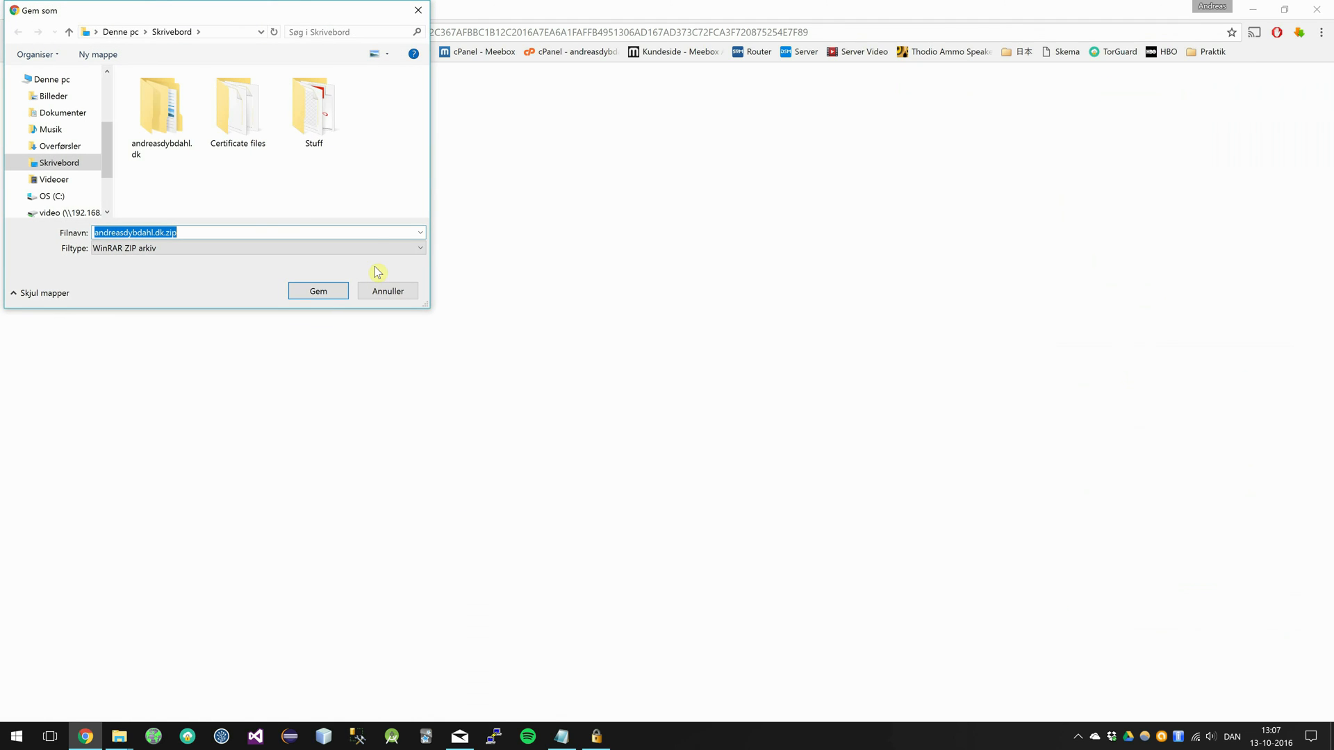
double_click(237, 107)
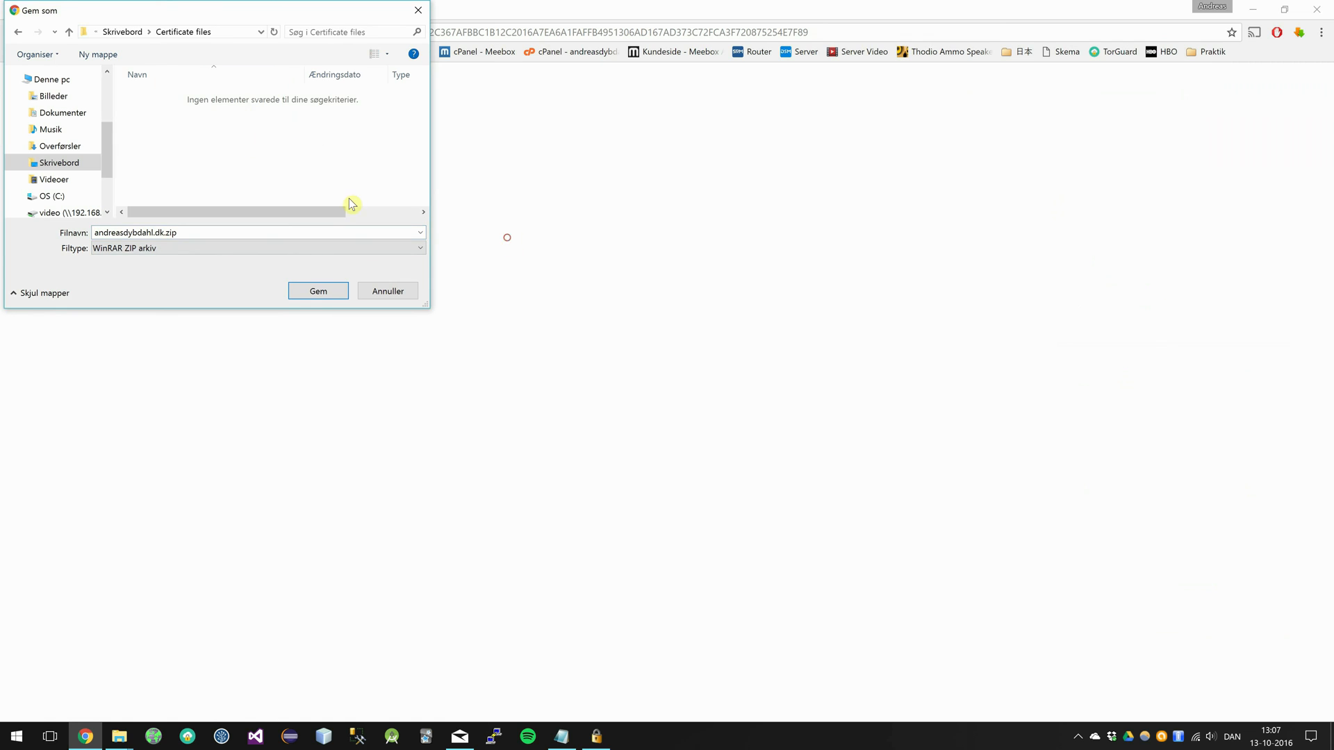
left_click(317, 290)
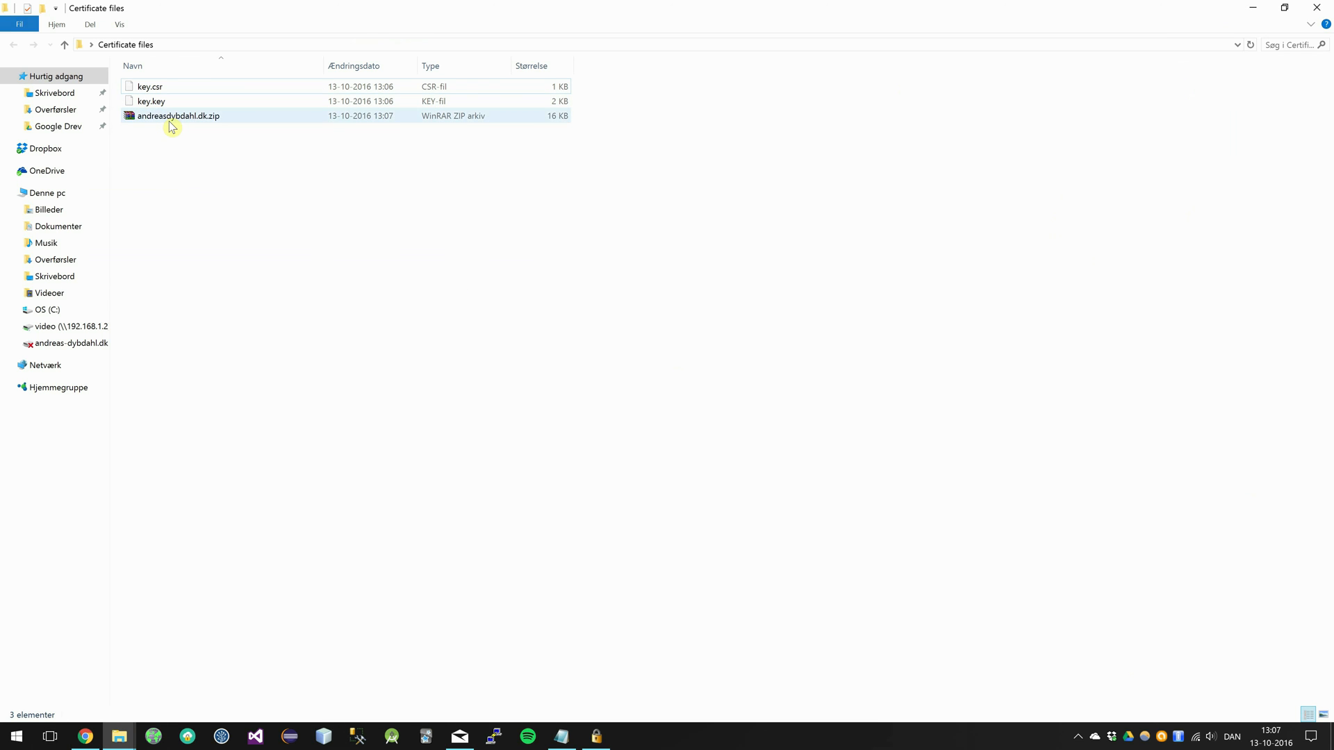
Extract andreasdybdahl.dk.zip into an andreasdybdahl.dk folder and enter it.
double_click(178, 116)
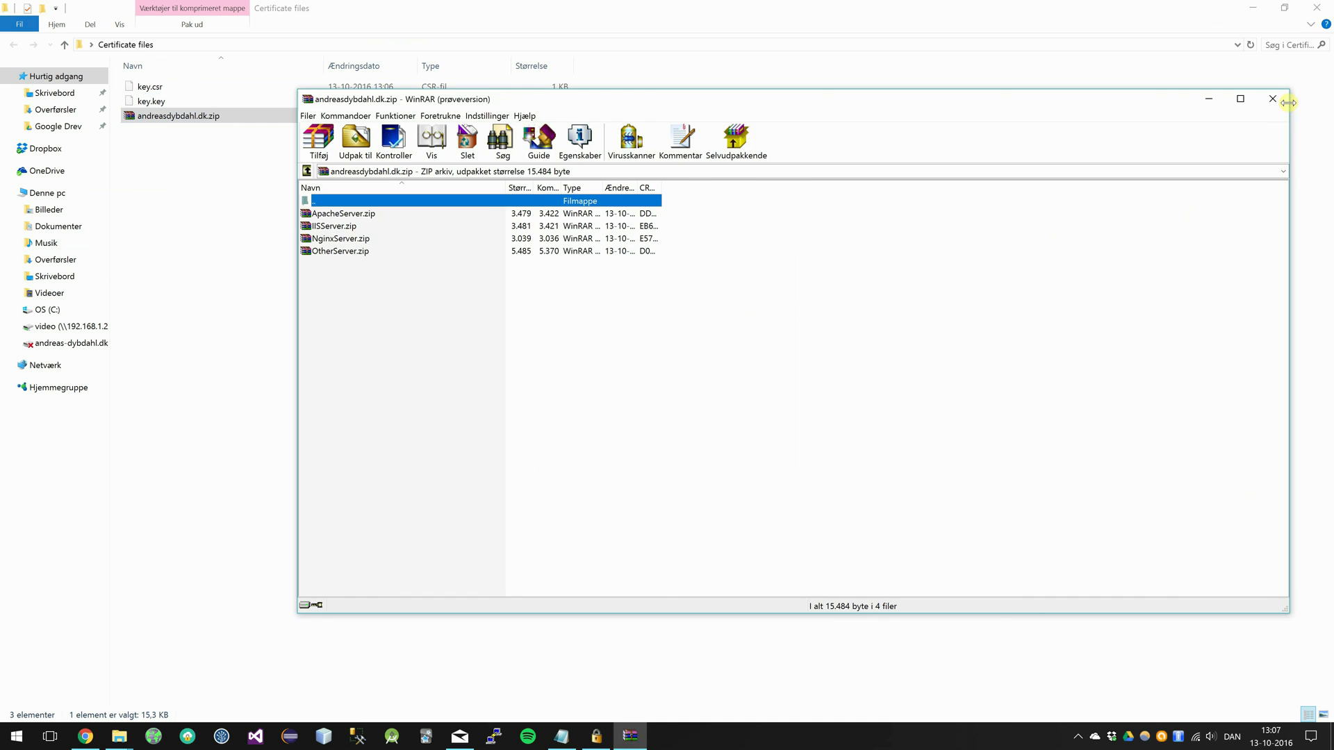
right_click(178, 115)
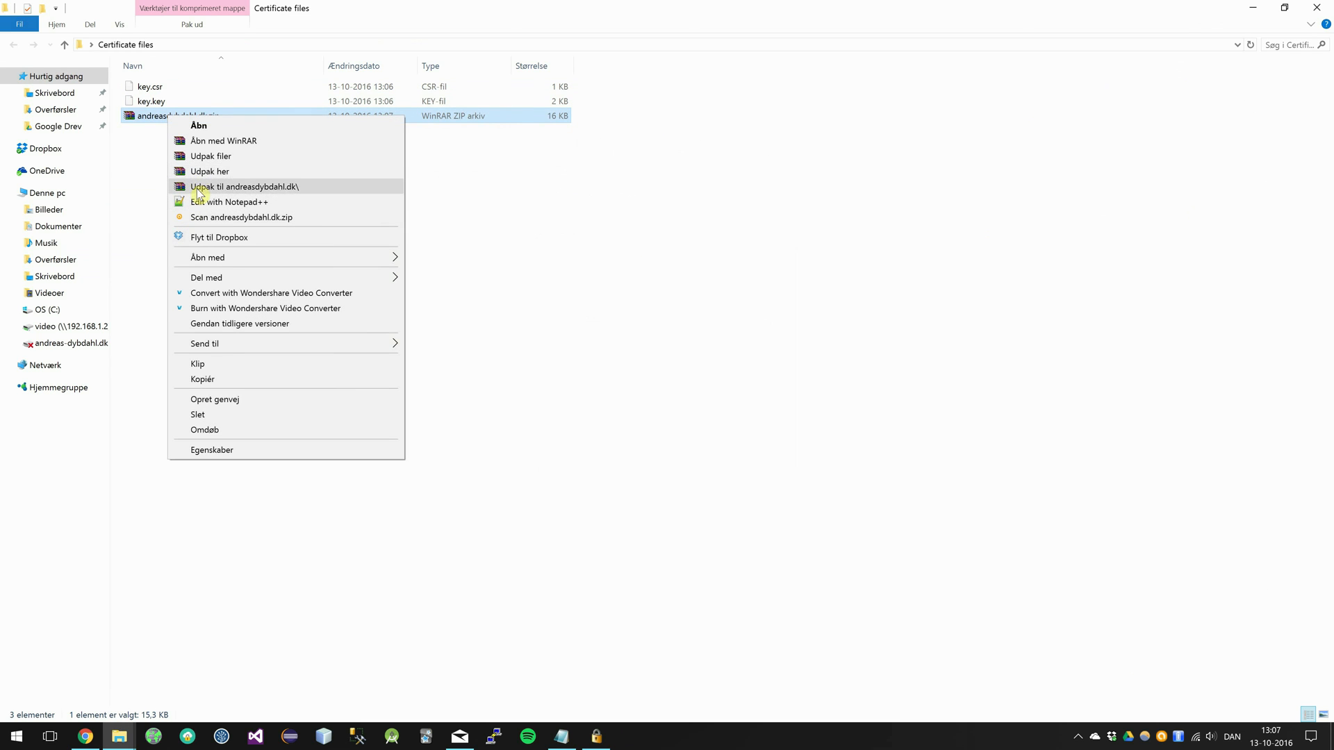
left_click(335, 236)
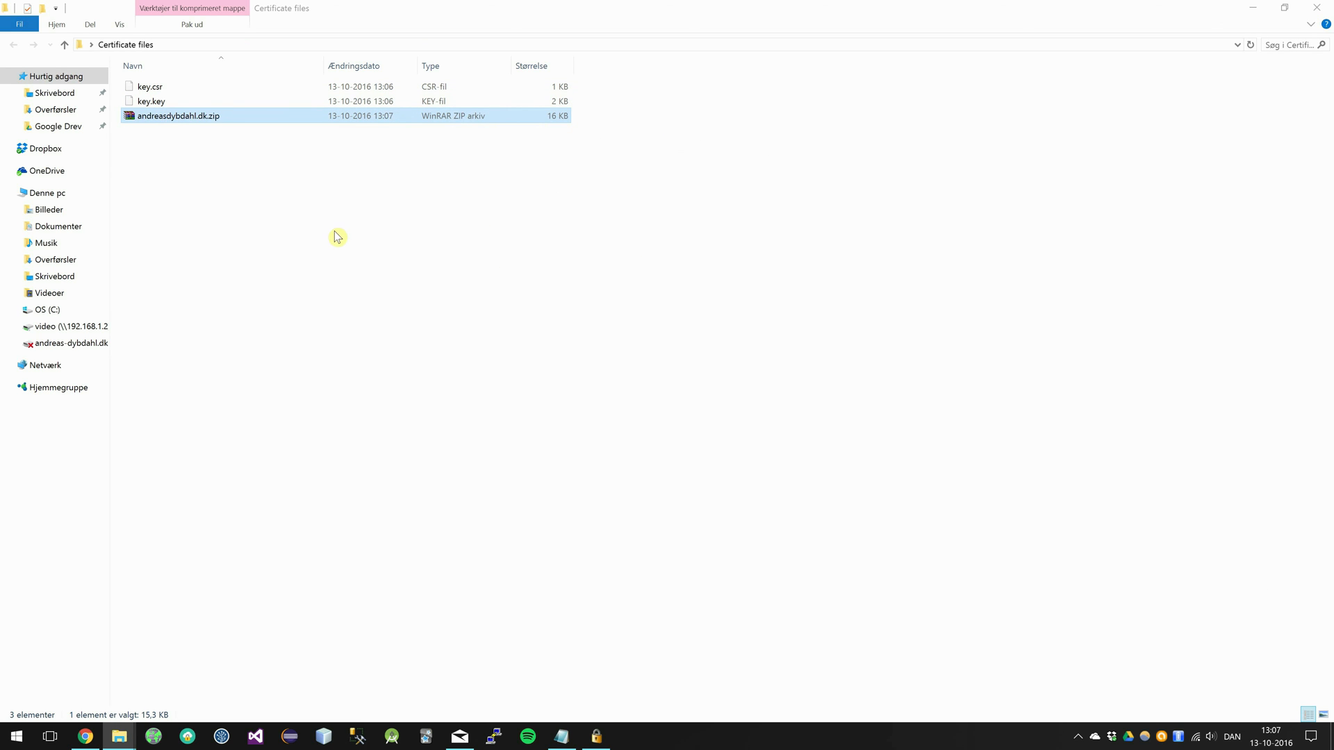
double_click(178, 115)
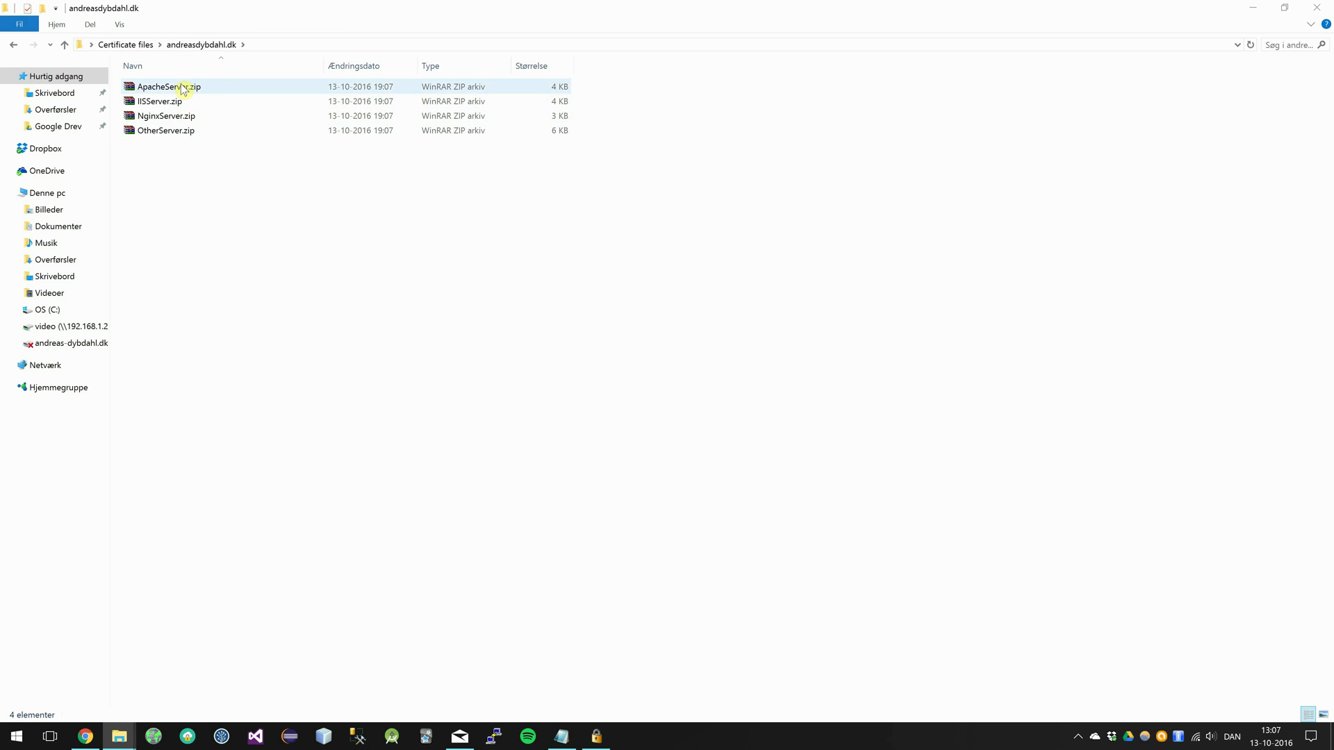
mouse_move(168, 86)
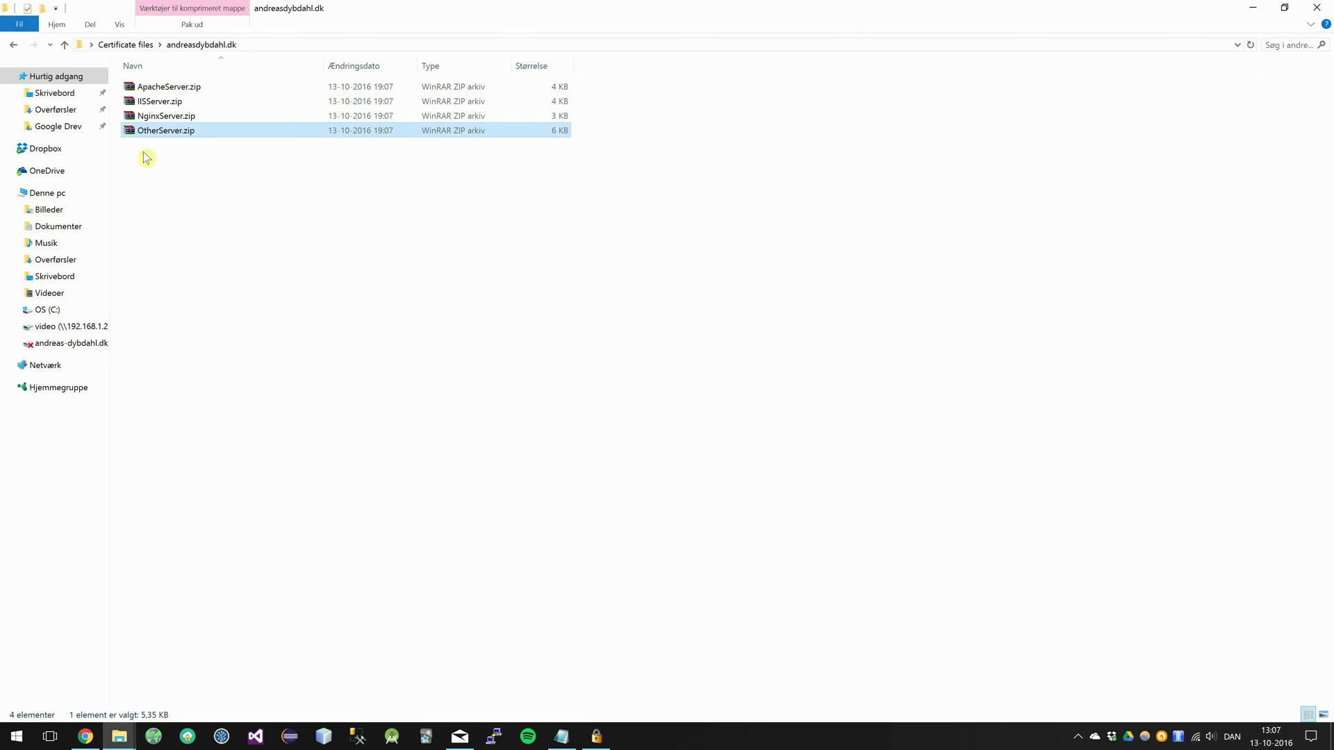
Extract OtherServer.zip and enter the OtherServer folder showing the intermediate, domain and root .crt files.
right_click(165, 131)
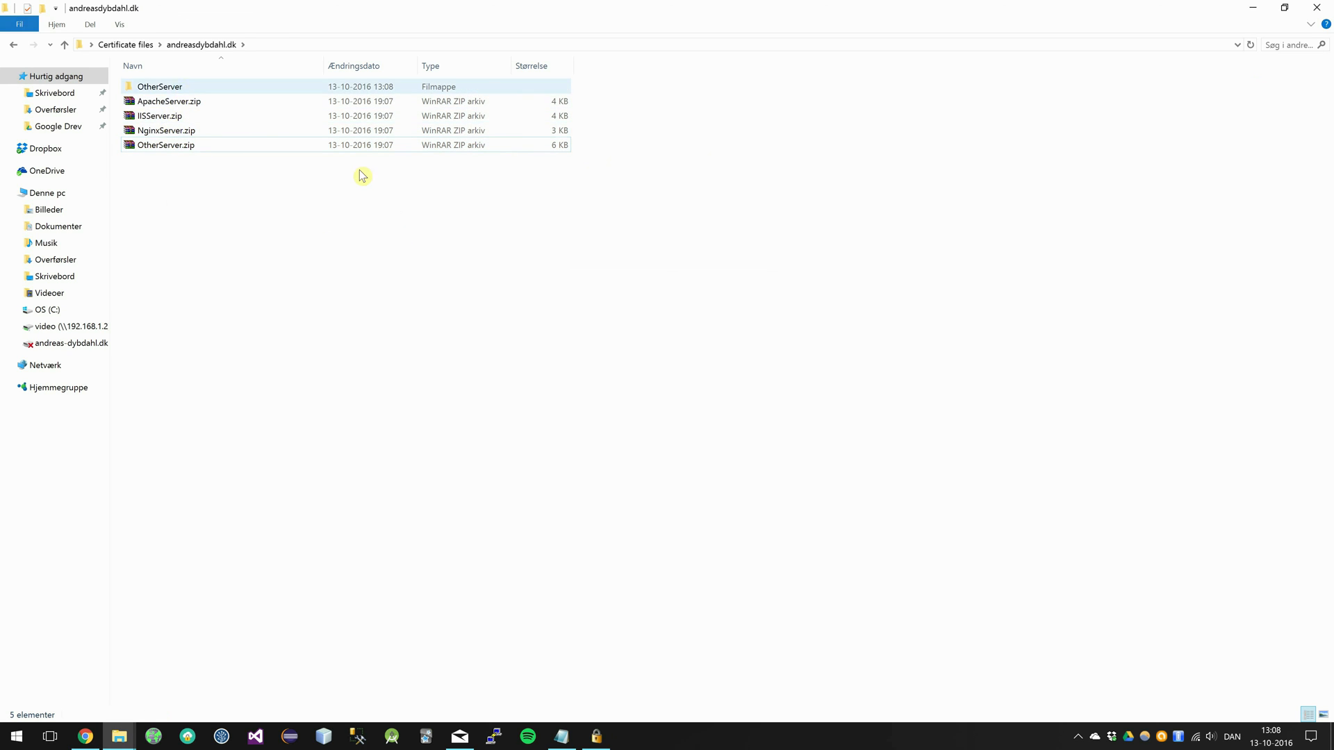
double_click(158, 86)
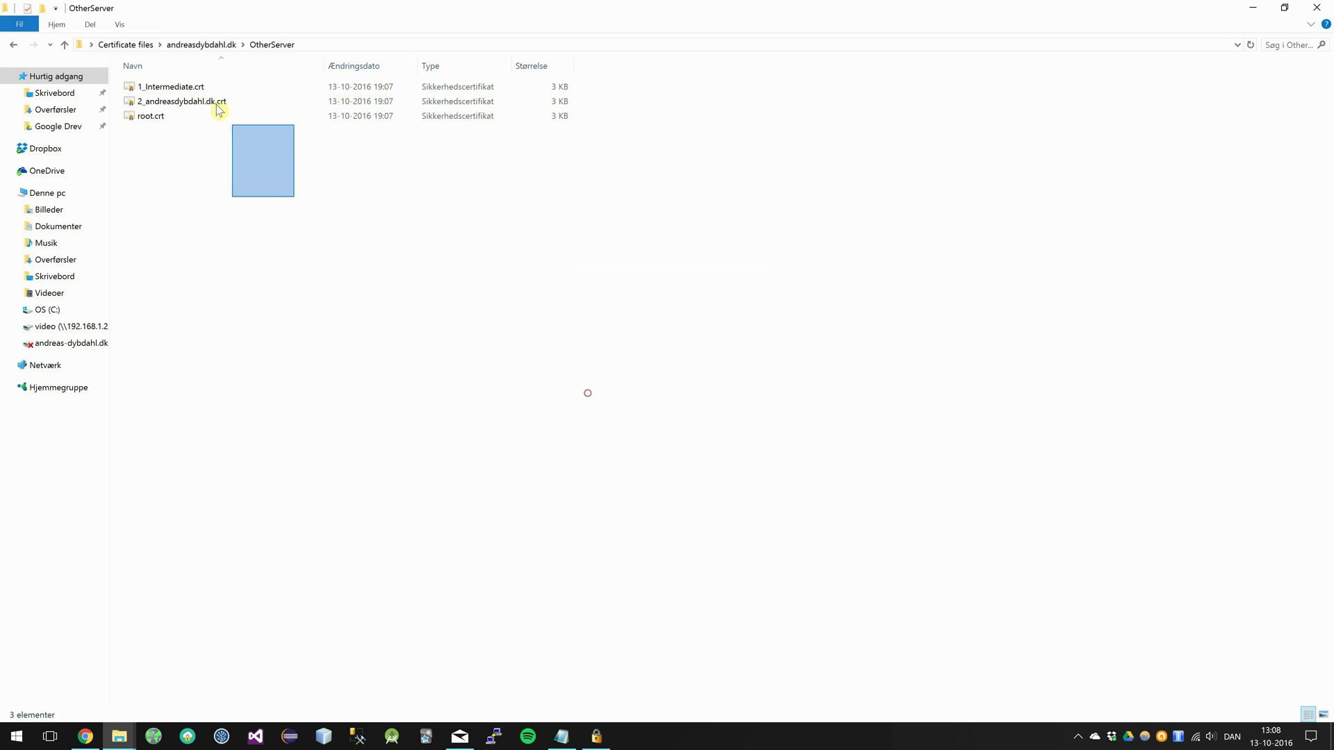